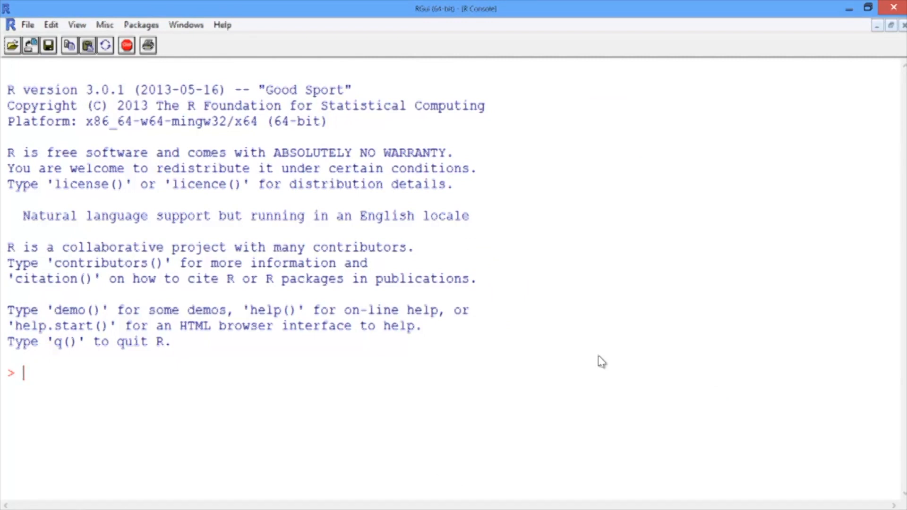
Step: Read quality.csv into a data frame named quality
type("qu")
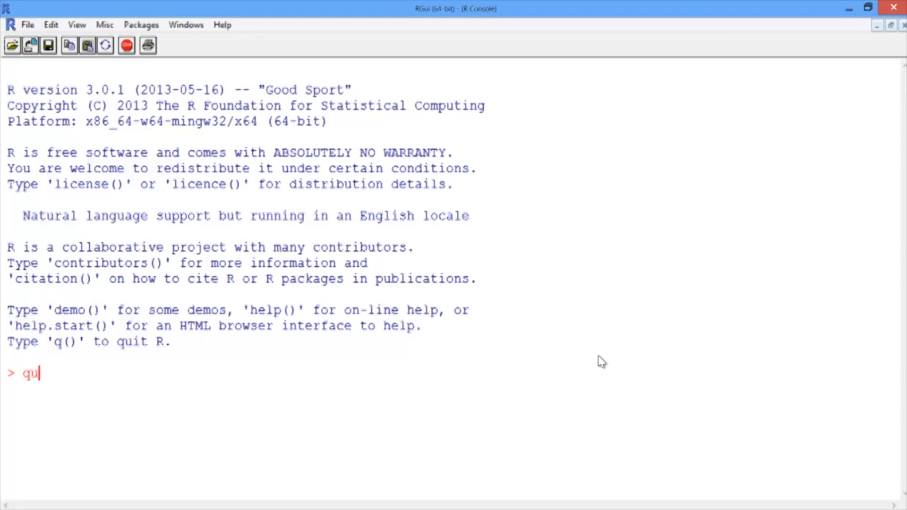
type("ality = rea")
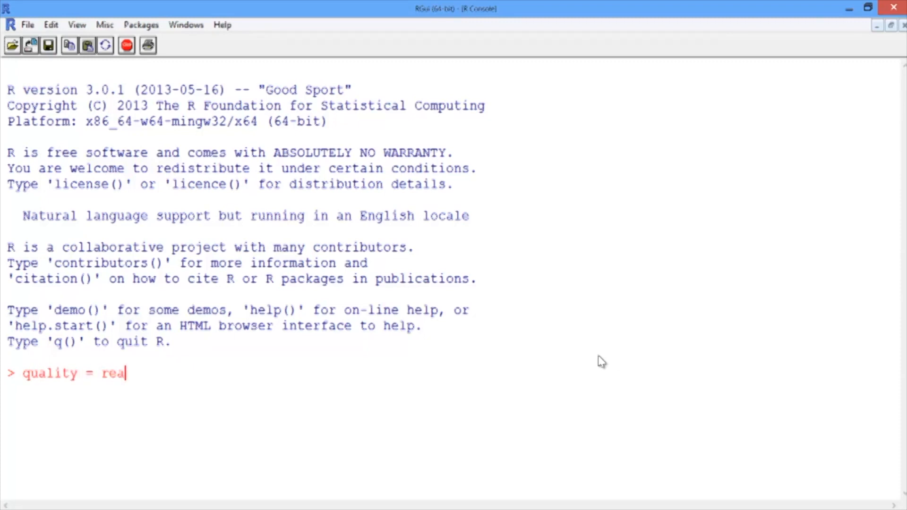
type("d.csv(")
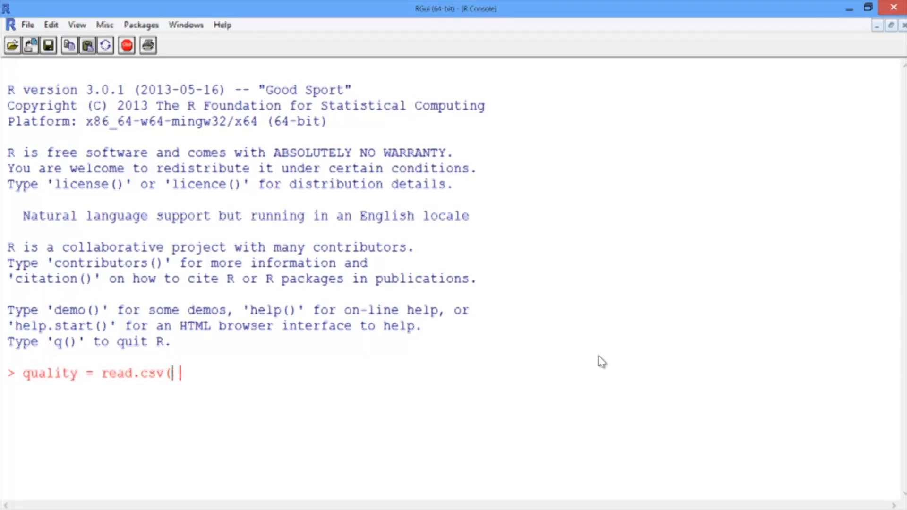
type("\"quality")
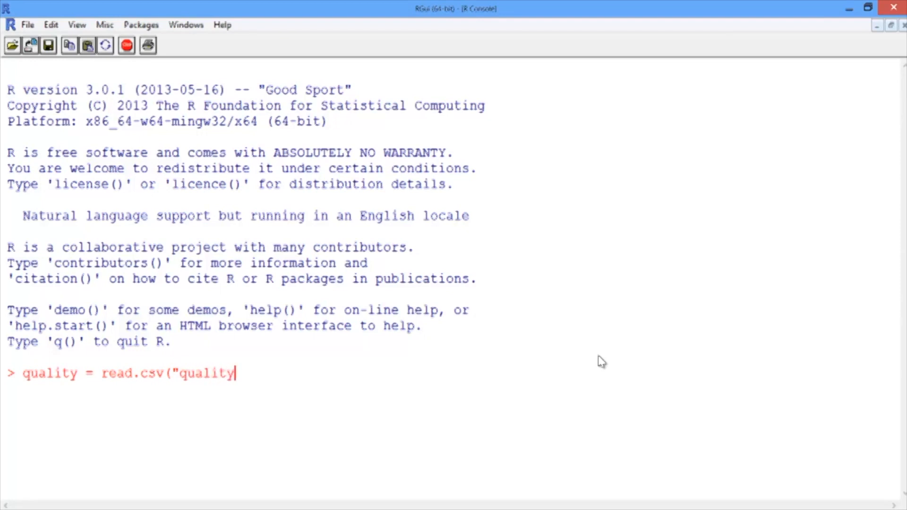
type(".csv\"")
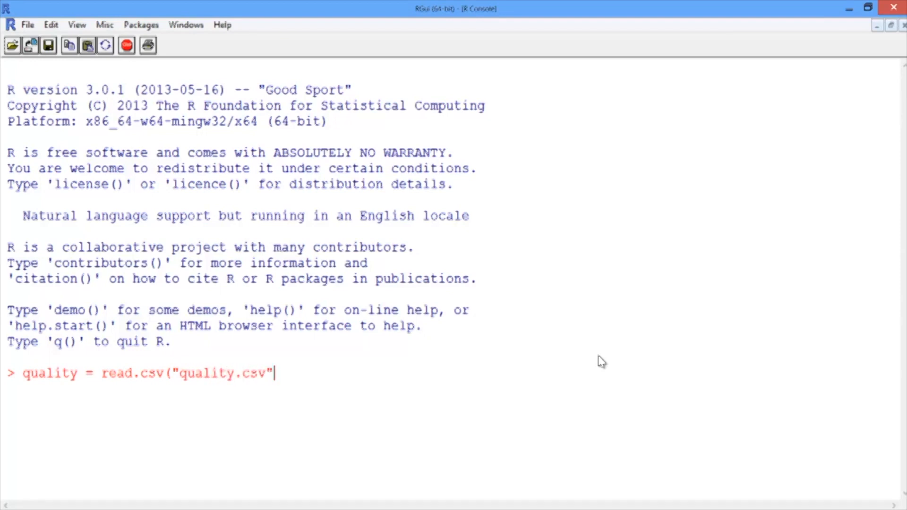
Step: Show the structure of quality: 131 observations of 14 variables
type("str")
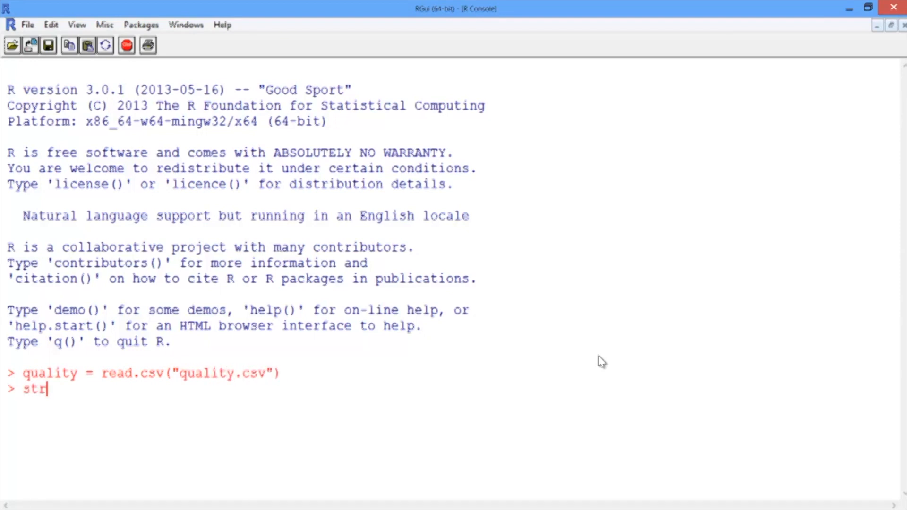
type("(quality")
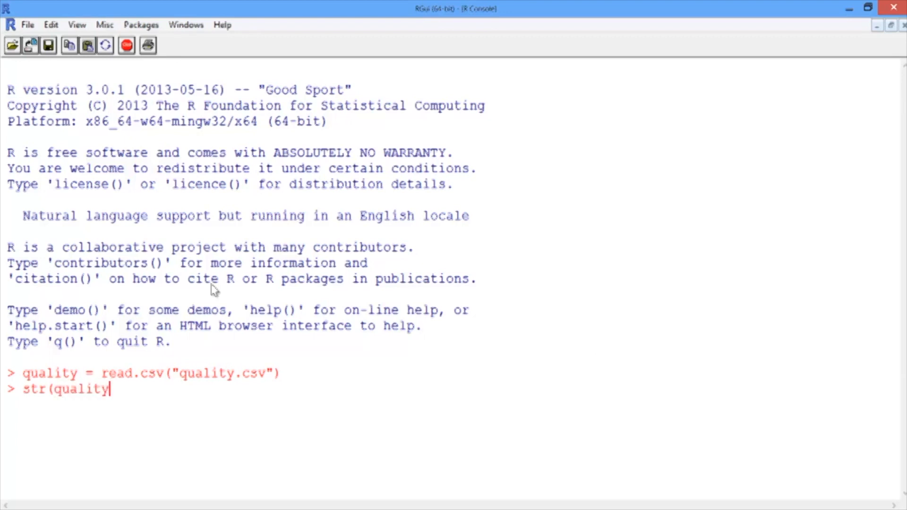
key("Return")
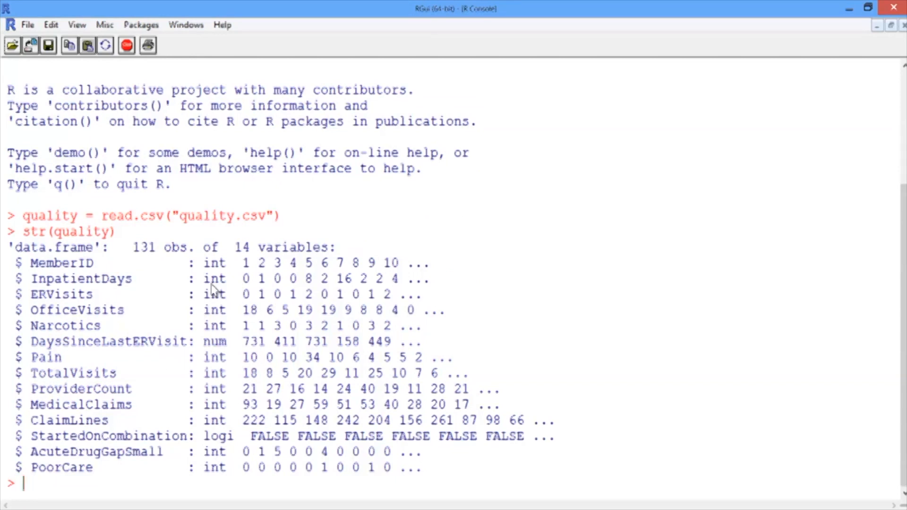
mouse_move(118, 258)
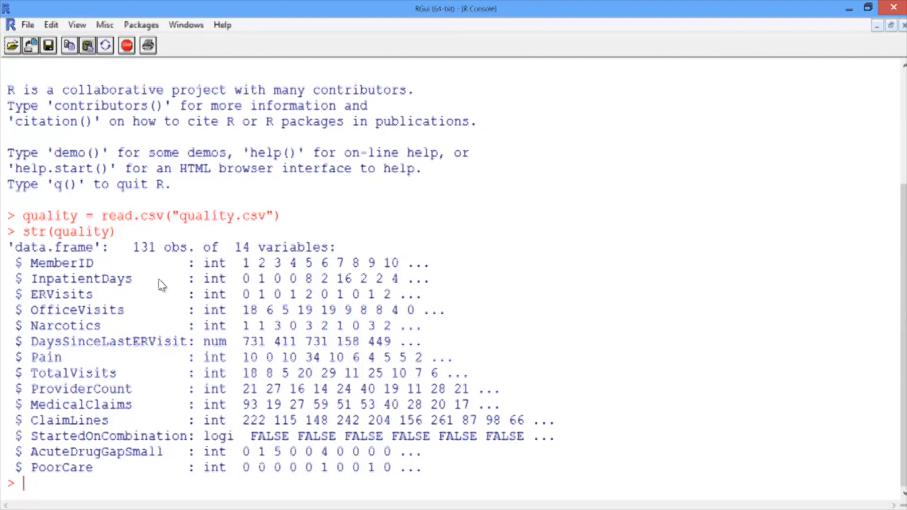
mouse_move(147, 318)
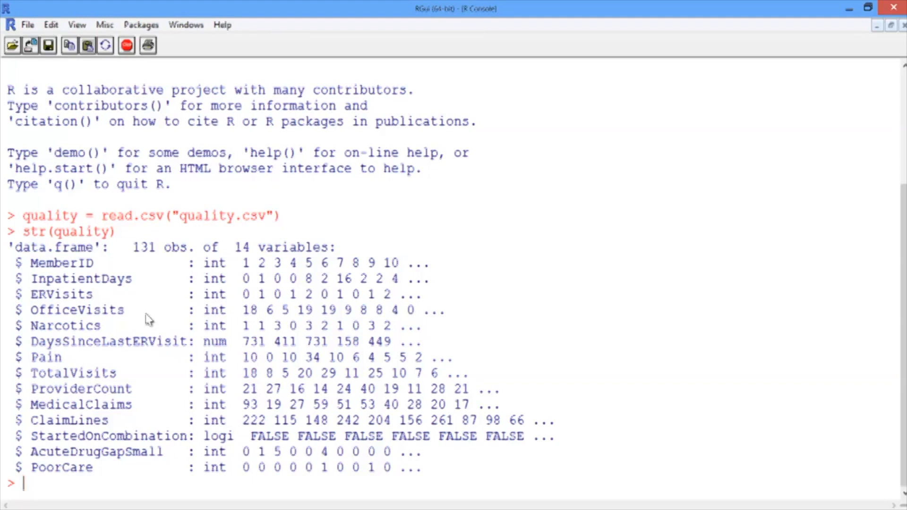
mouse_move(137, 334)
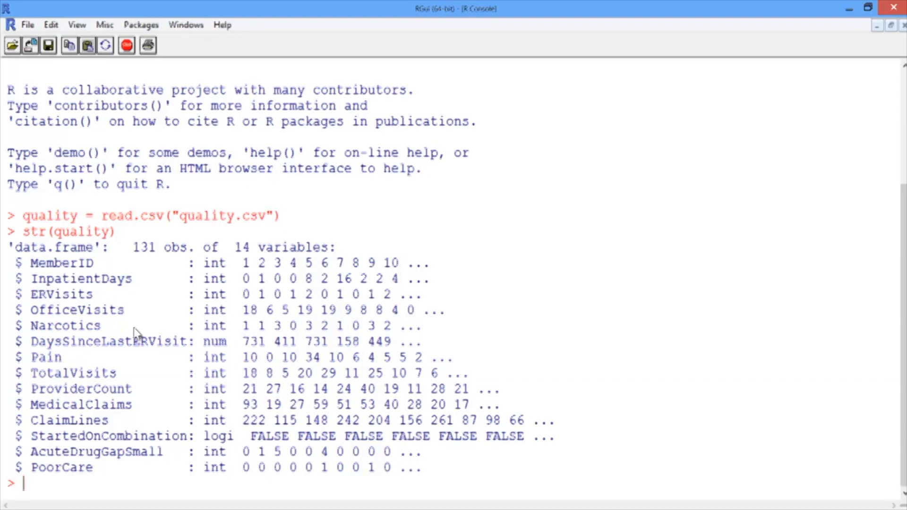
mouse_move(123, 480)
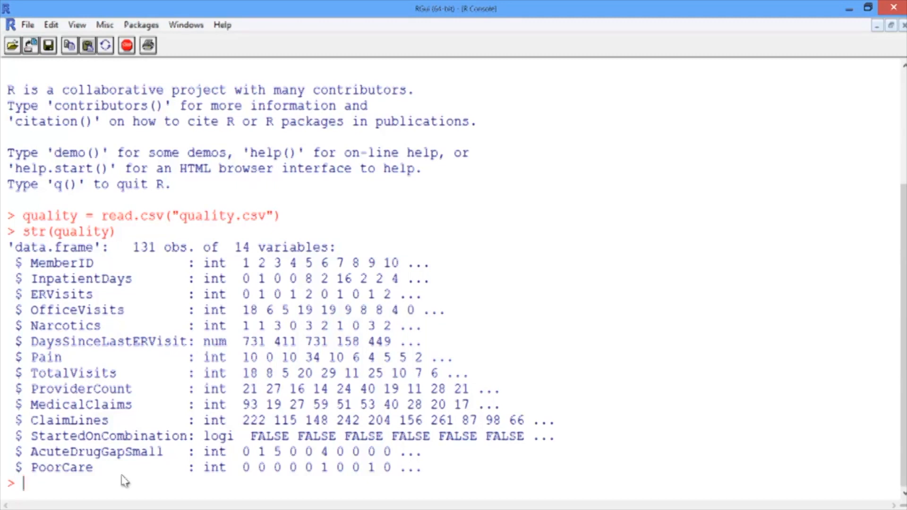
mouse_move(100, 495)
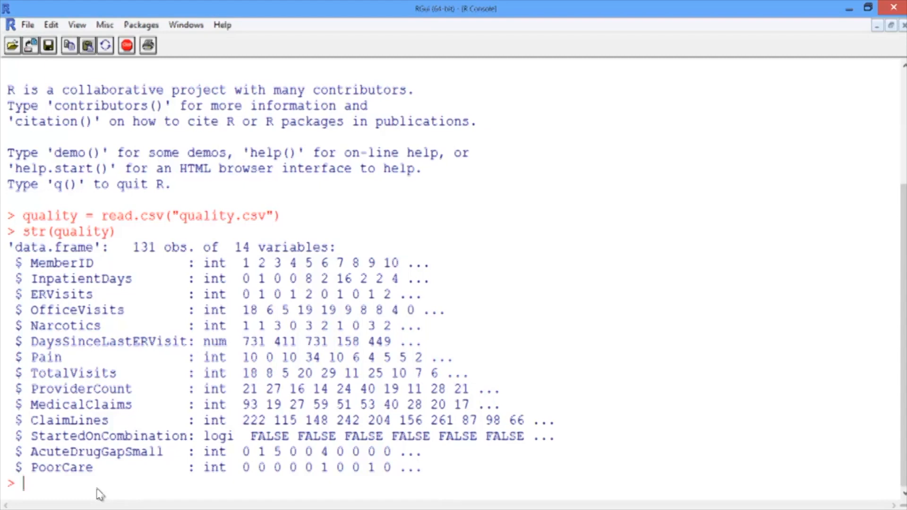
mouse_move(164, 466)
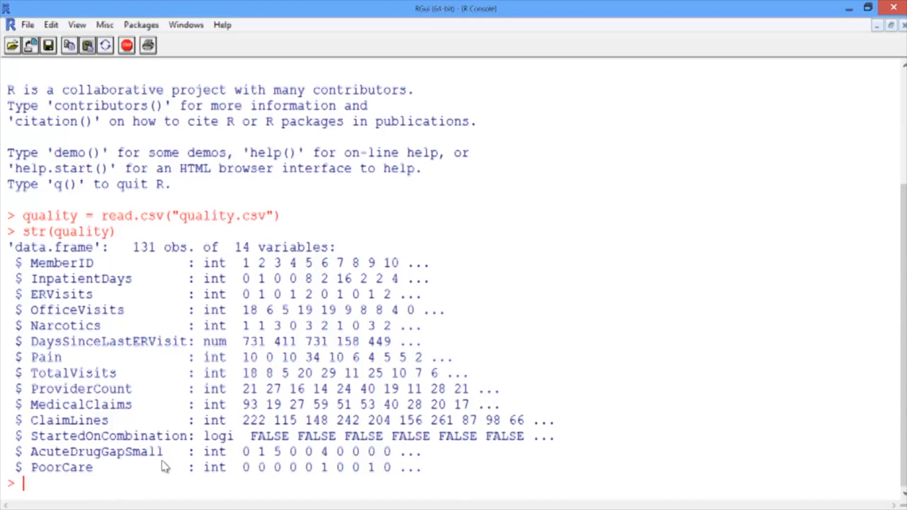
Step: Tabulate quality$PoorCare, showing 98 zeros and 33 ones
type("table")
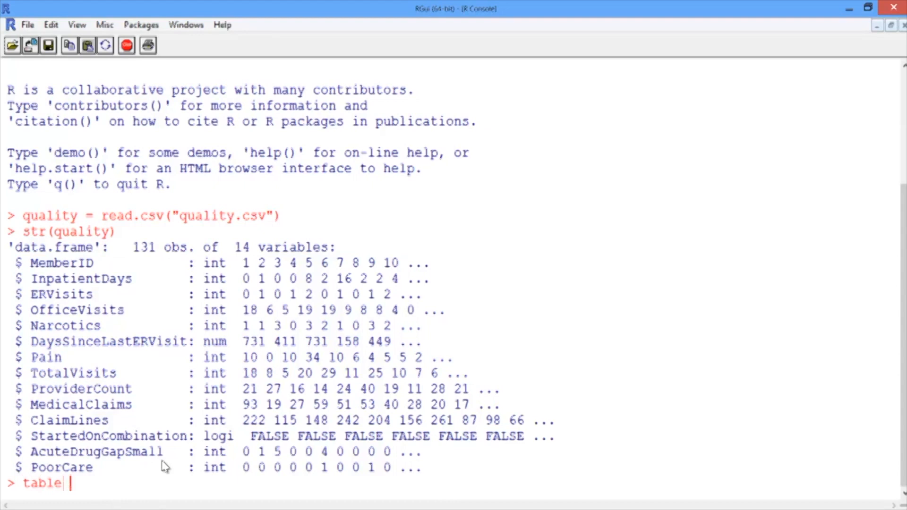
type("(quality$")
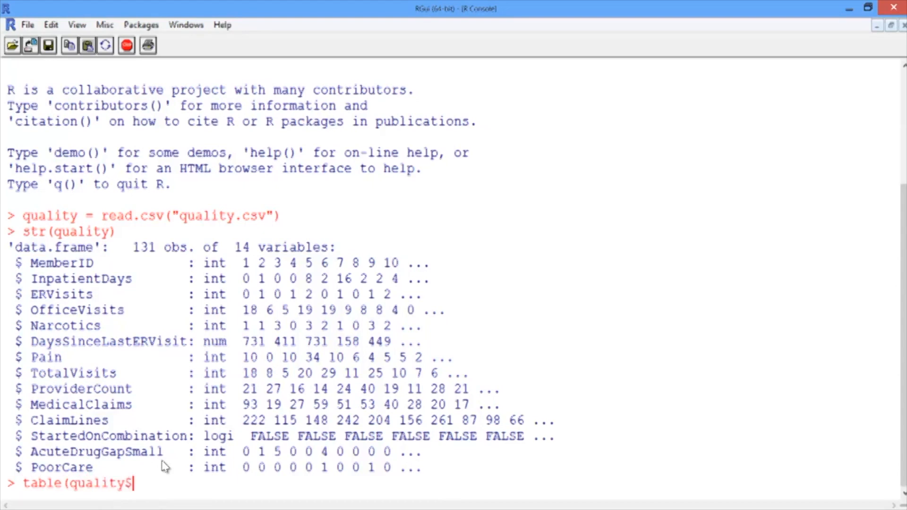
type("PoorCare")
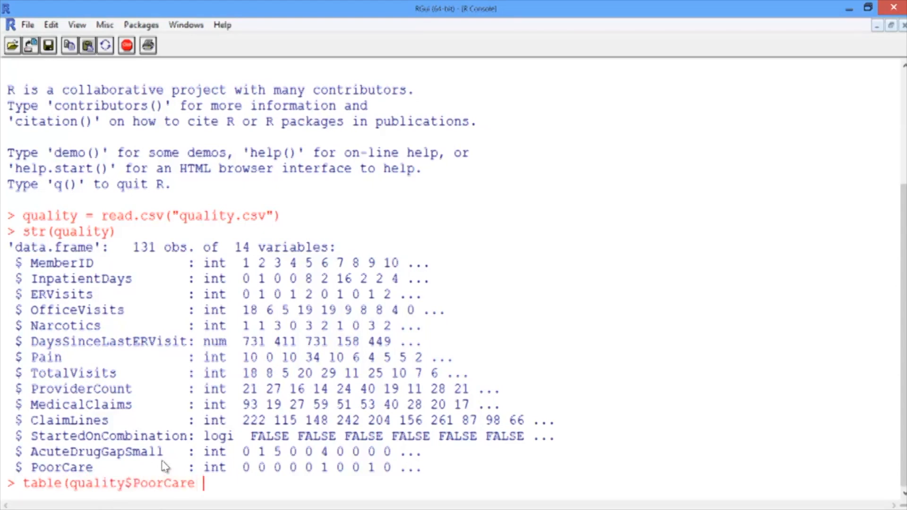
key("Return")
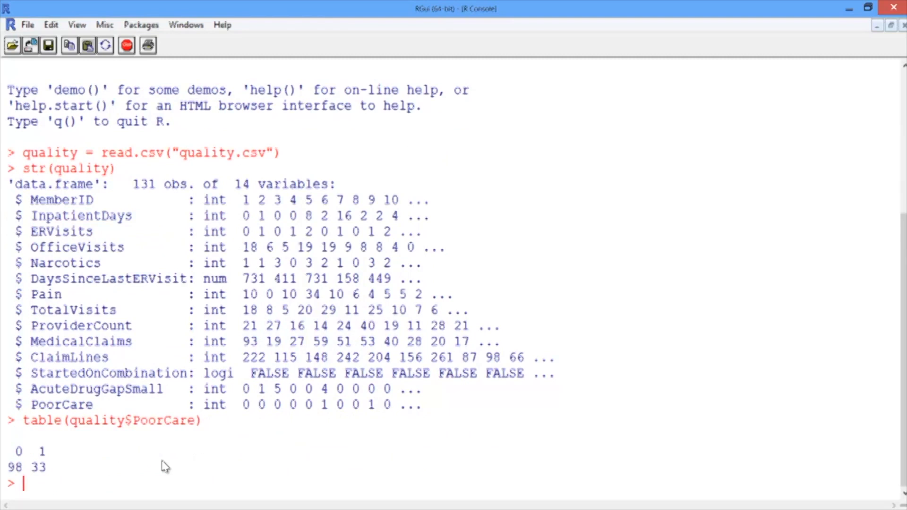
mouse_move(28, 447)
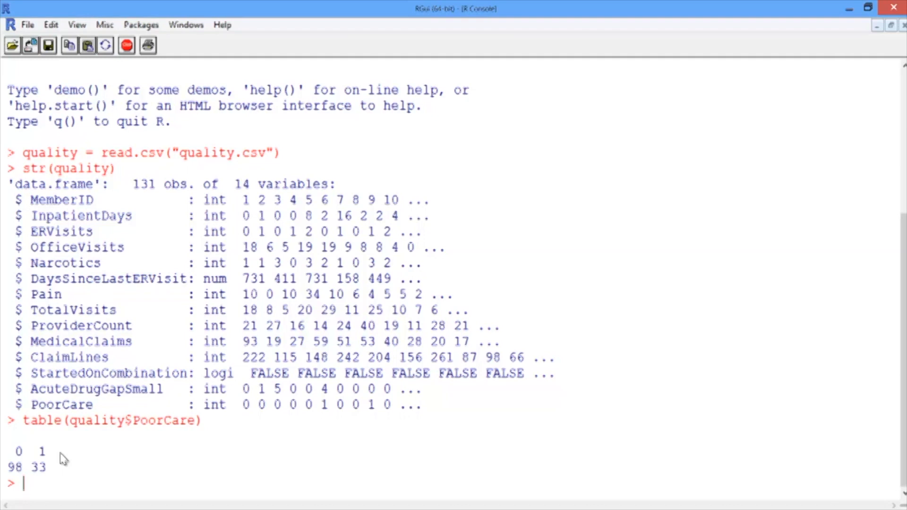
Step: Evaluate 98/131 to get the 0.7480916 good-care baseline
type("98")
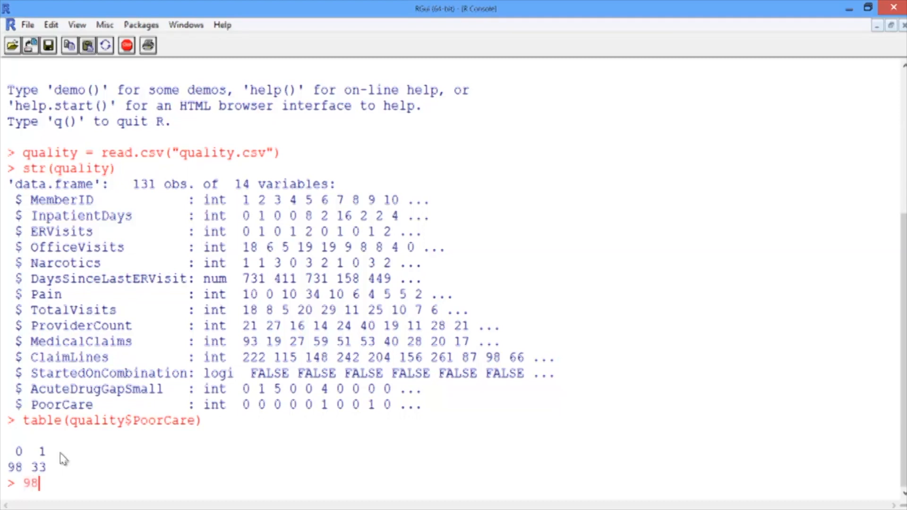
type("/131")
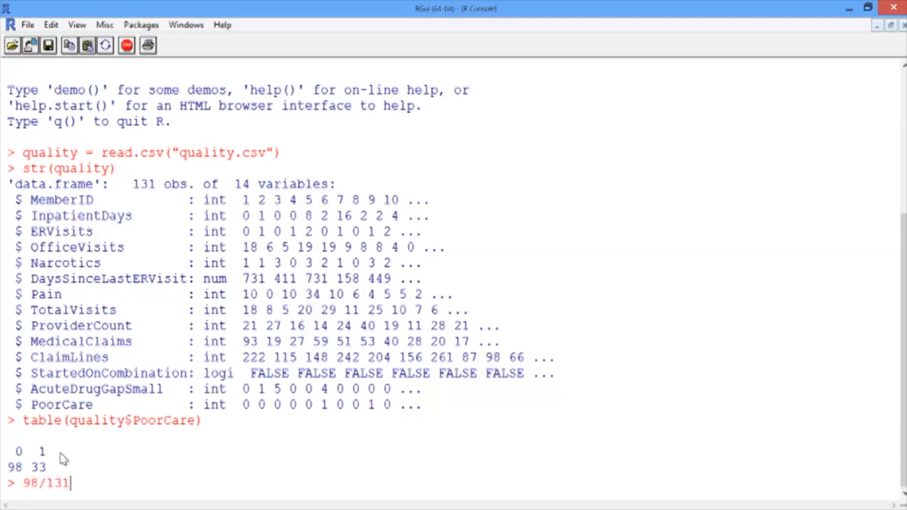
key("Return")
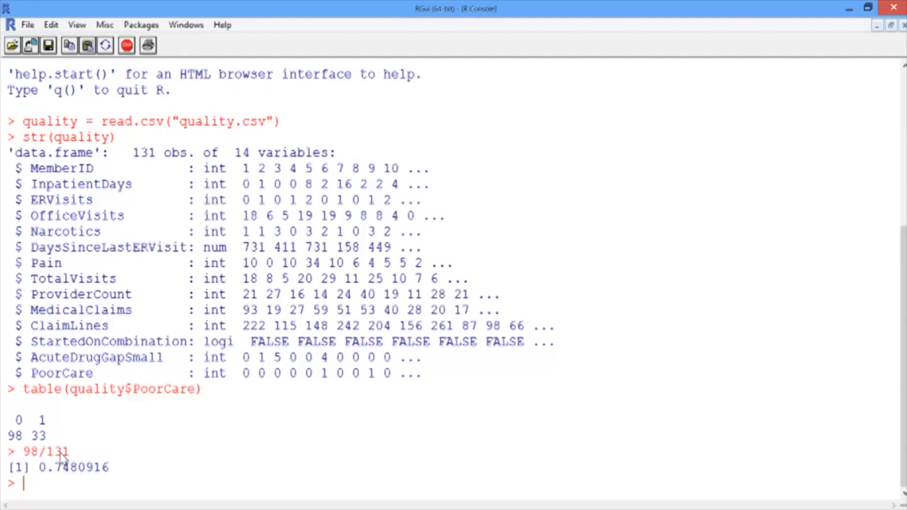
Step: Install the caTools package from the USA (PA 1) CRAN mirror
type("inst.")
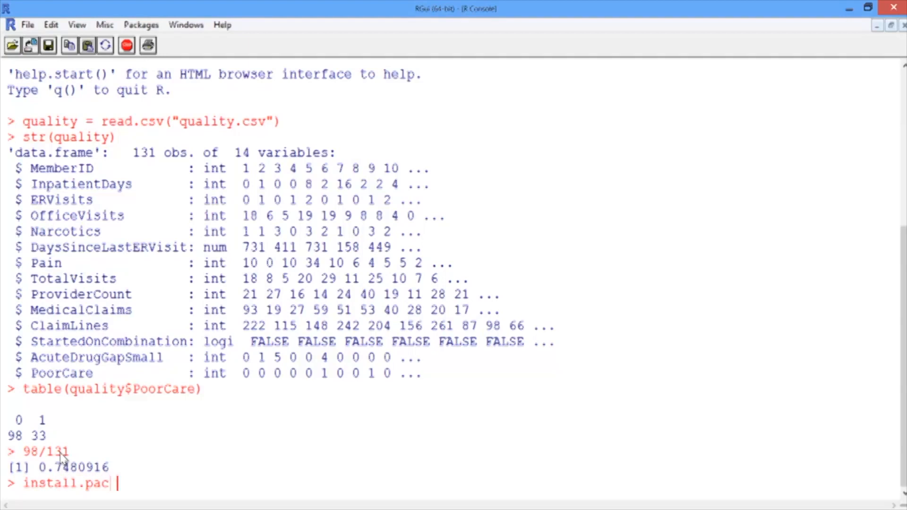
type("kages(\"caToo")
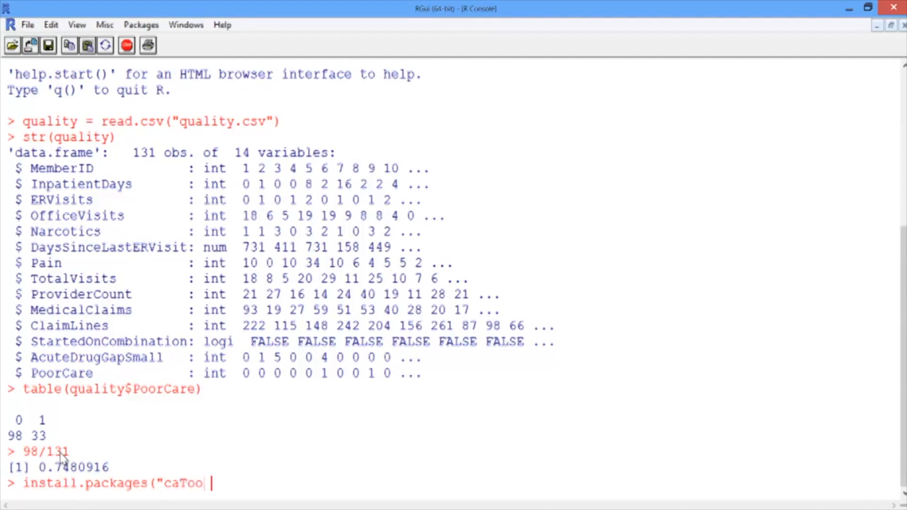
type("ls\")")
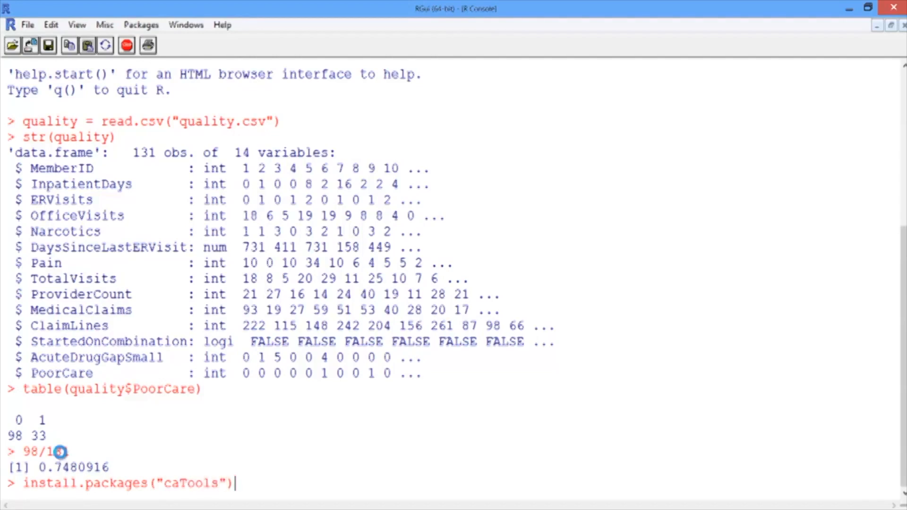
key("Return")
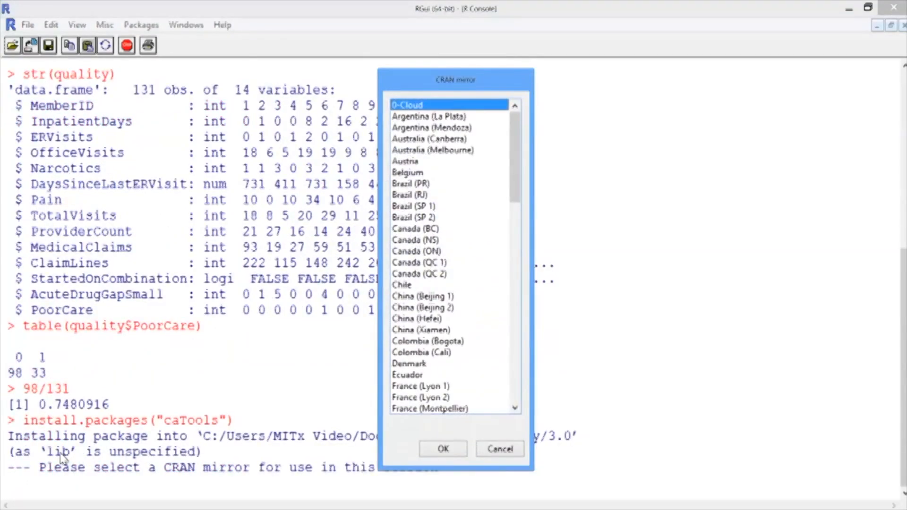
mouse_move(266, 113)
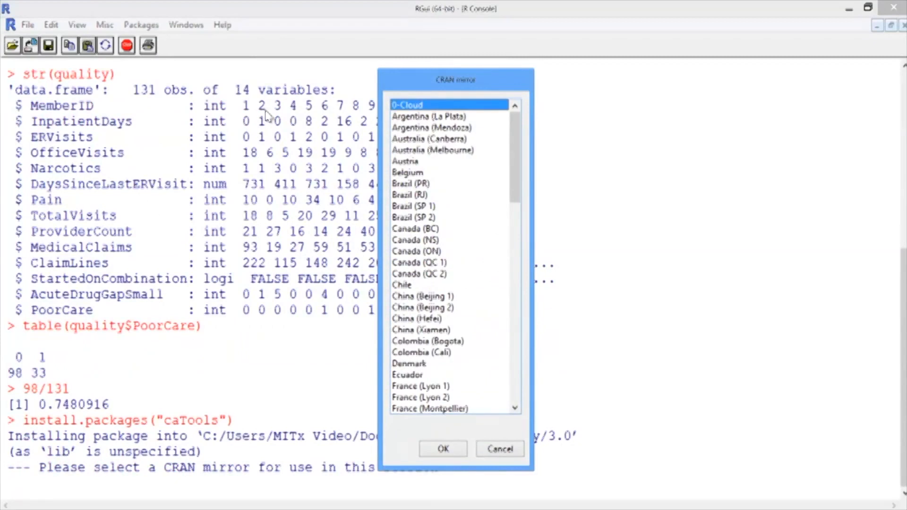
mouse_move(516, 164)
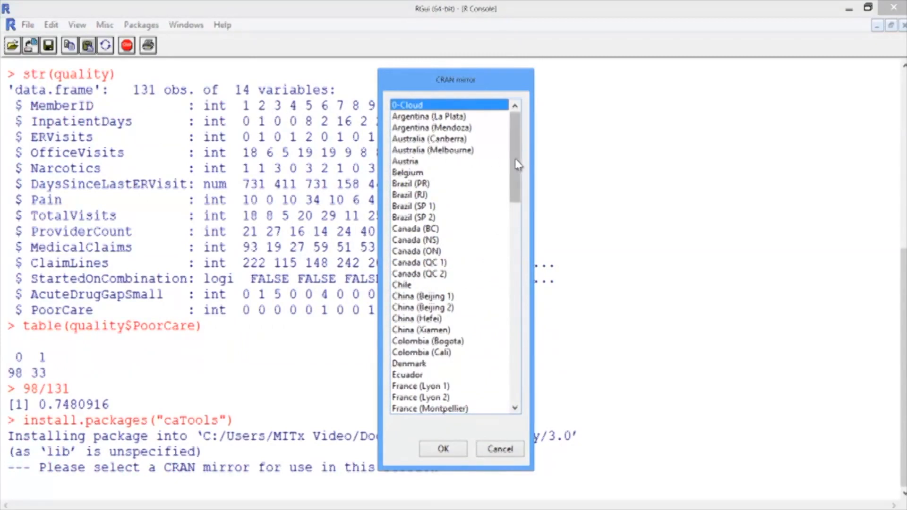
scroll("down", 3)
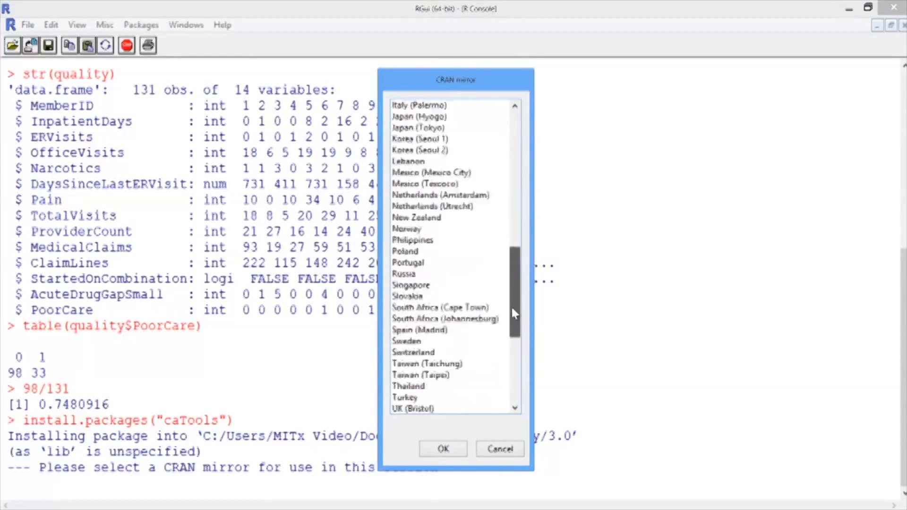
scroll("down", 3)
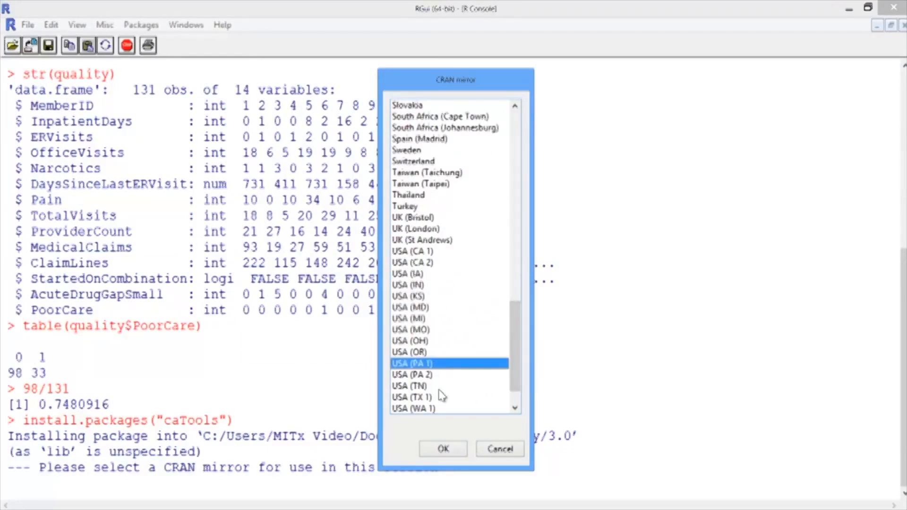
left_click(443, 449)
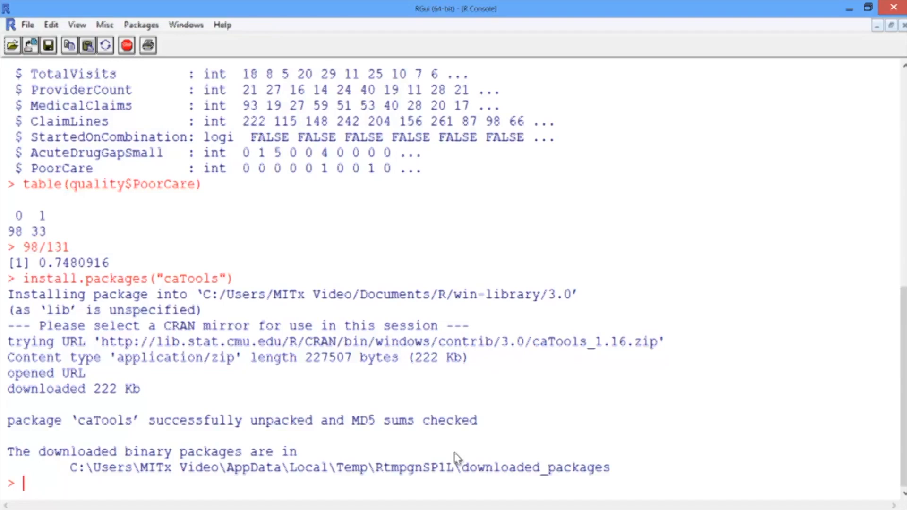
Step: Load the caTools library
type("library")
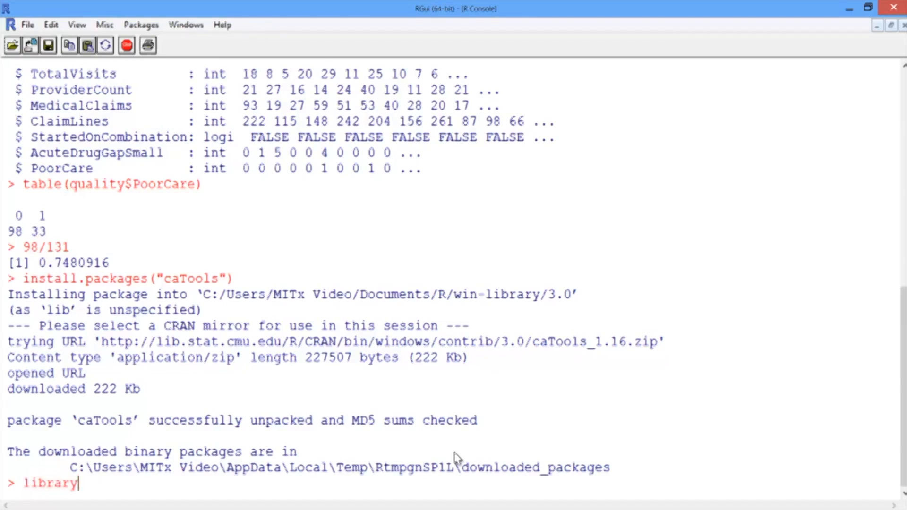
type("(")
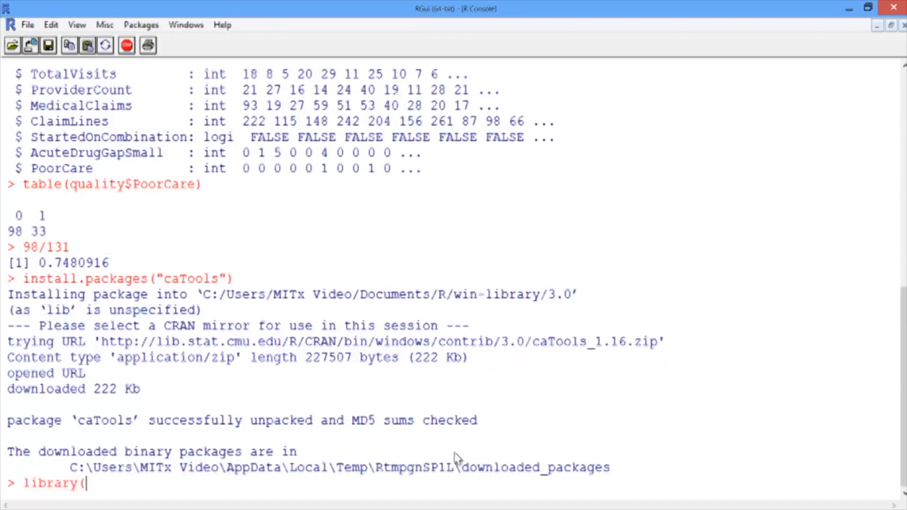
type("caT")
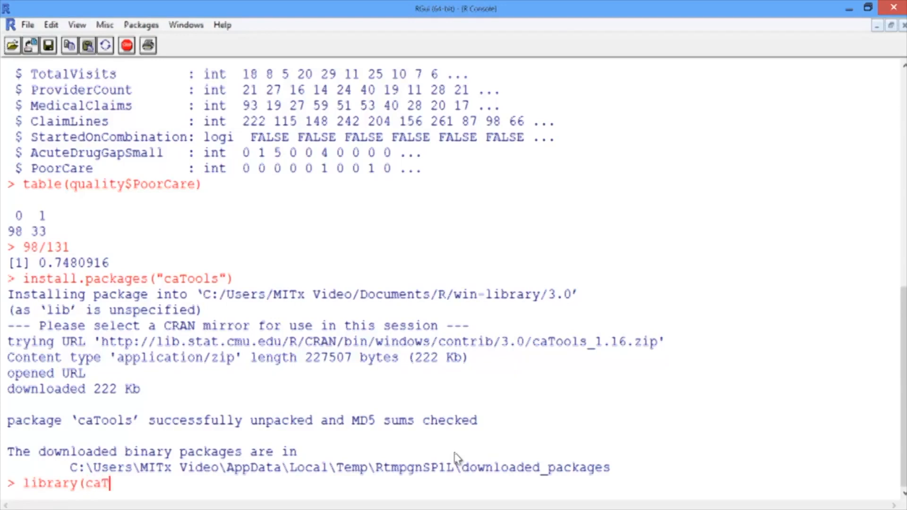
key("Return")
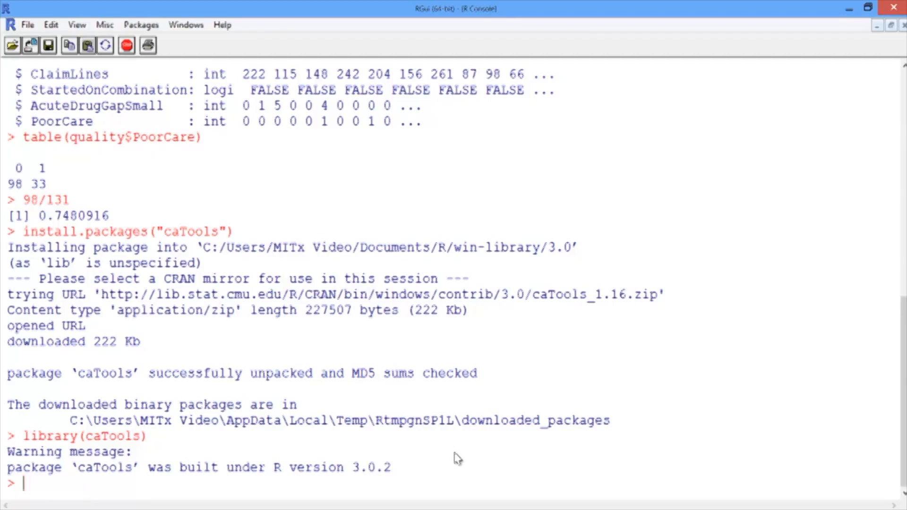
Step: Set the random seed to 88
type("set.se")
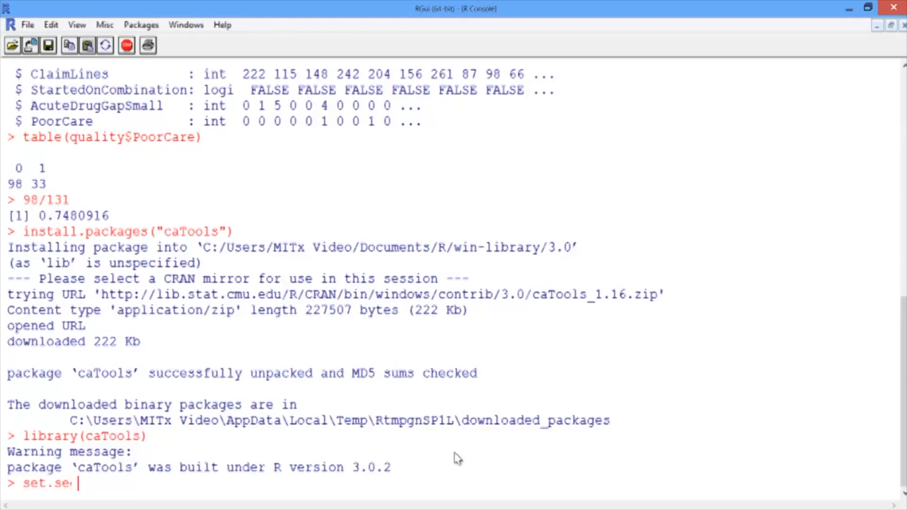
type("ed(88")
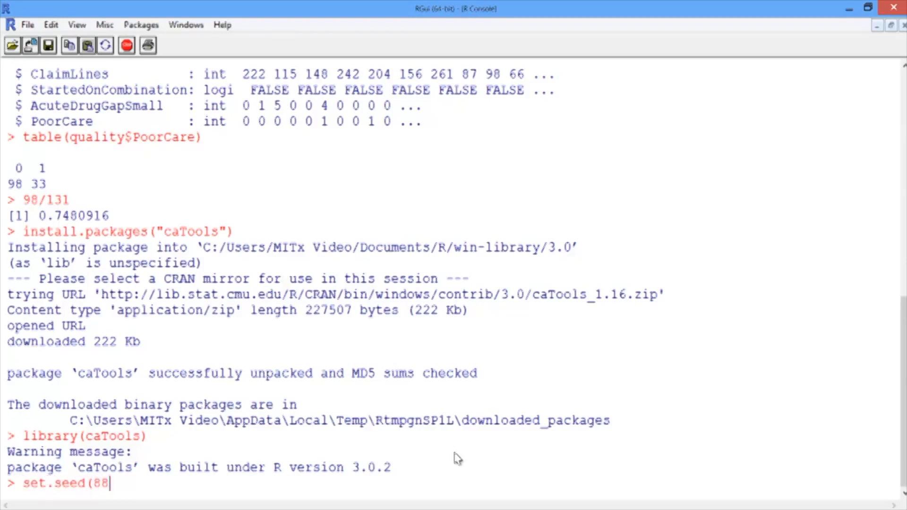
type(")")
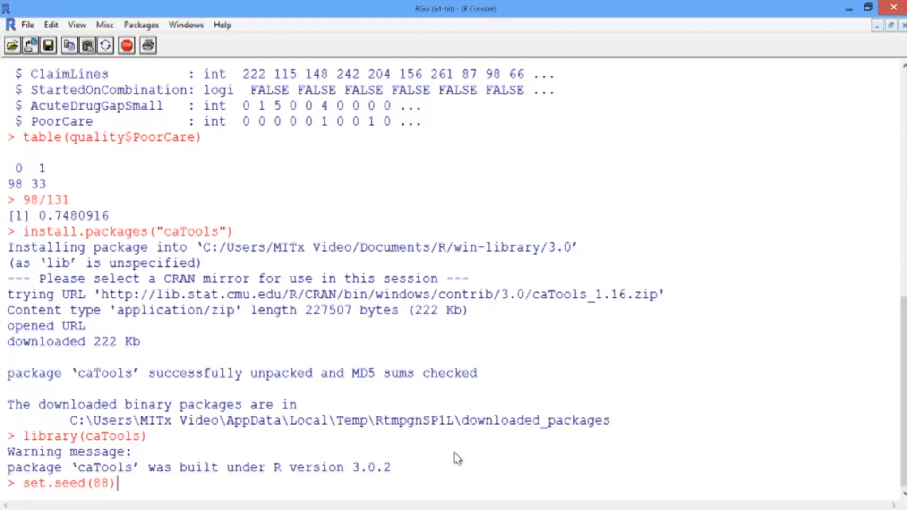
key("Return")
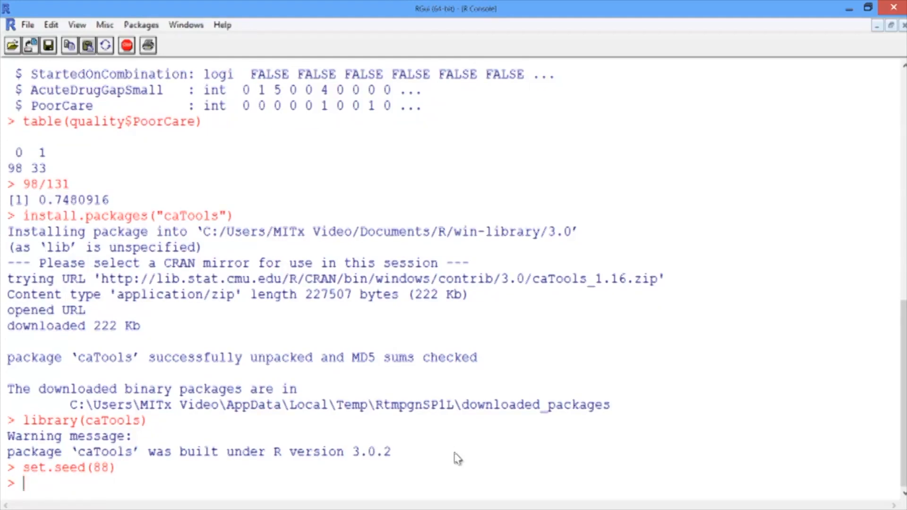
Step: Run split = sample.split(quality$PoorCare, SplitRatio = 0.75)
type("split =")
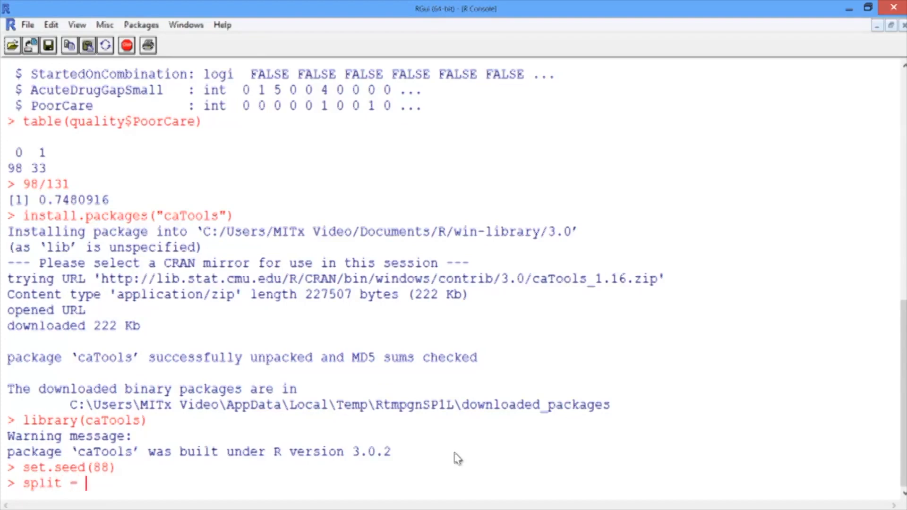
type("sample.s")
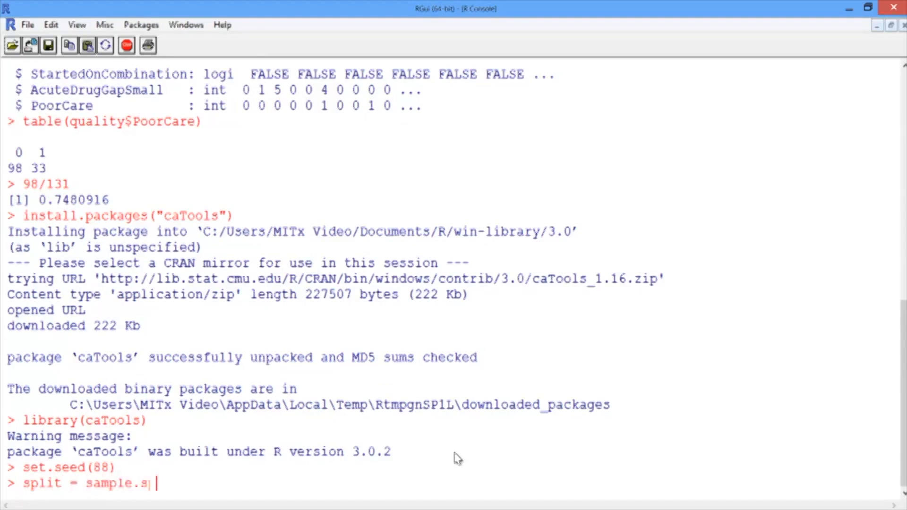
type("lit(")
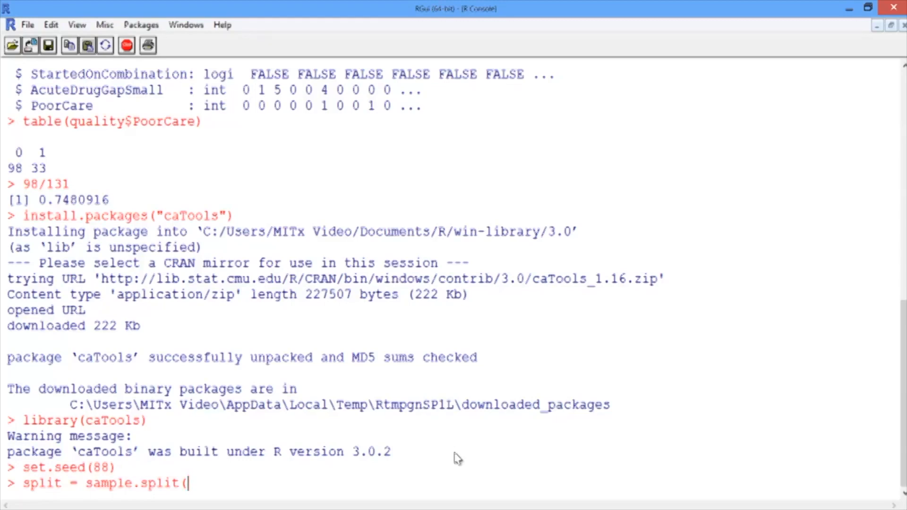
type("quality")
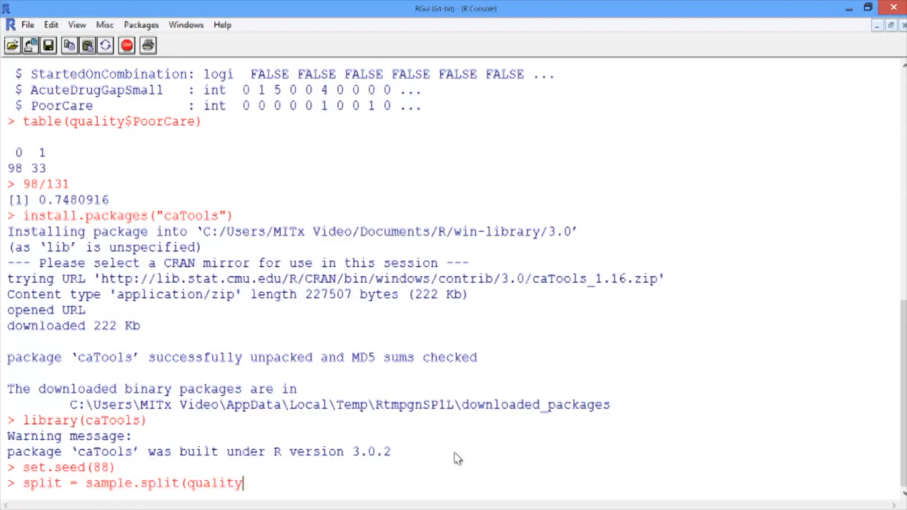
type("$PoorCare,")
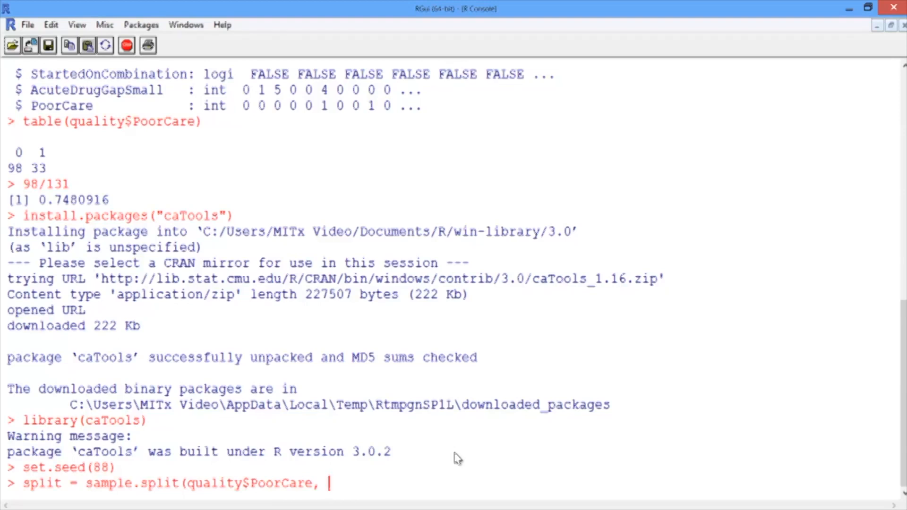
type("Sp")
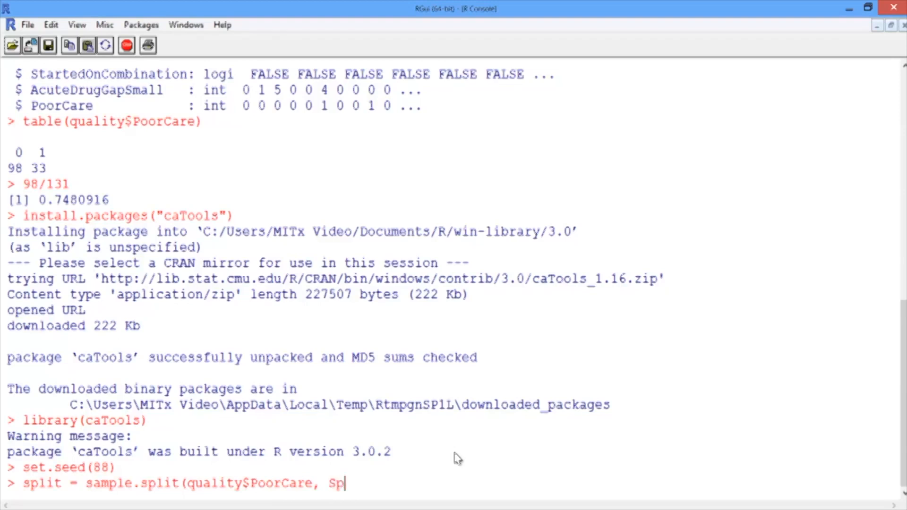
type("lit")
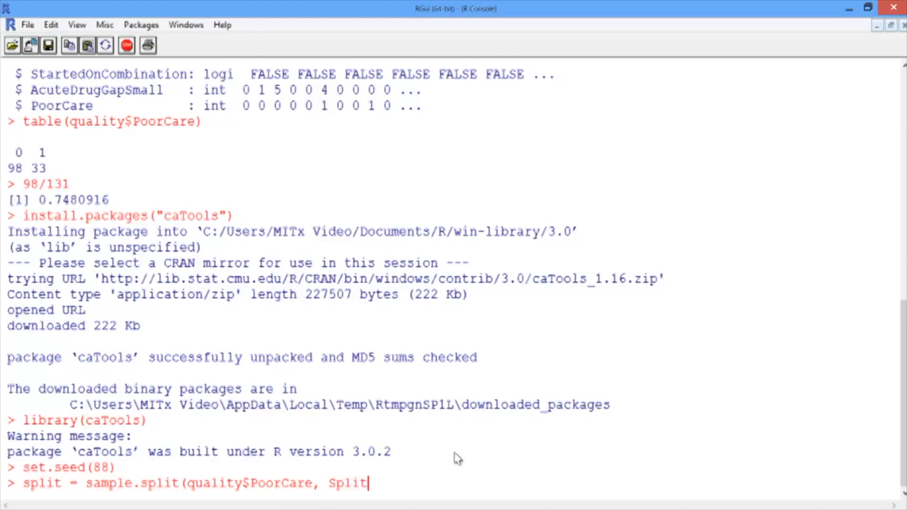
type("Ratio =")
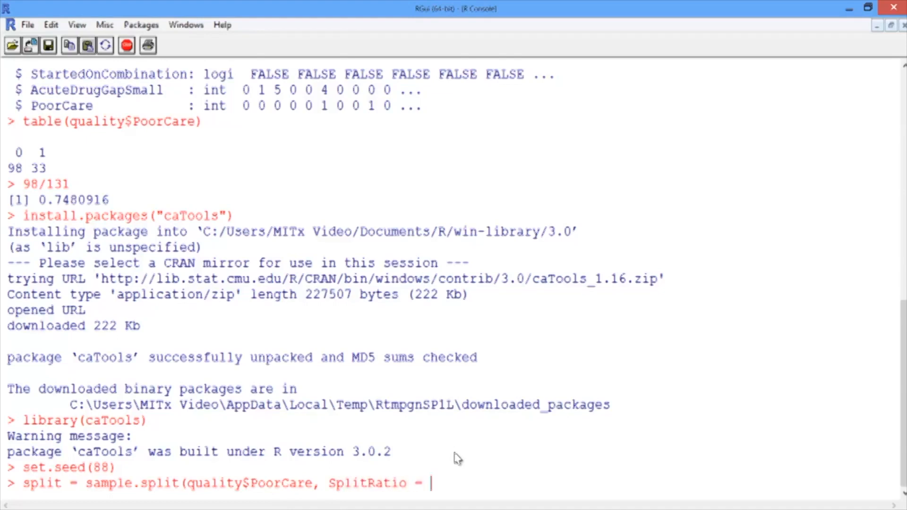
type("0.7")
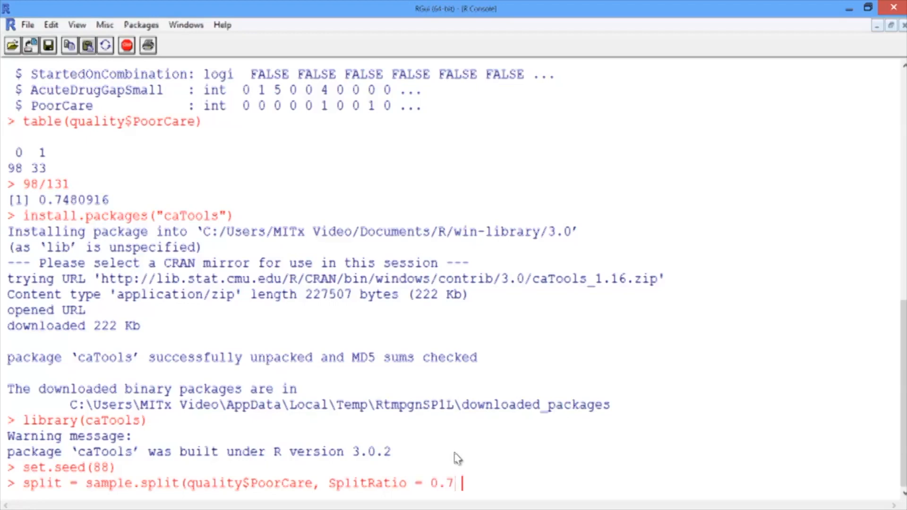
type("5")
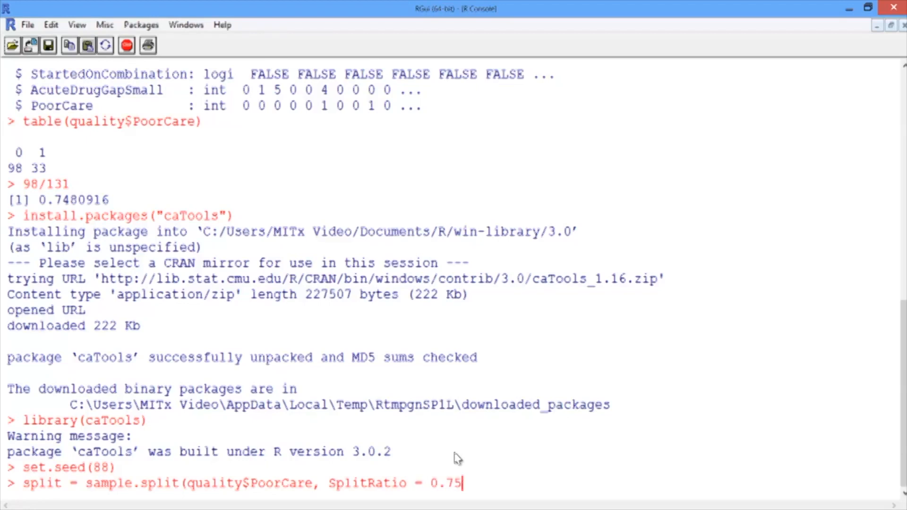
type(")")
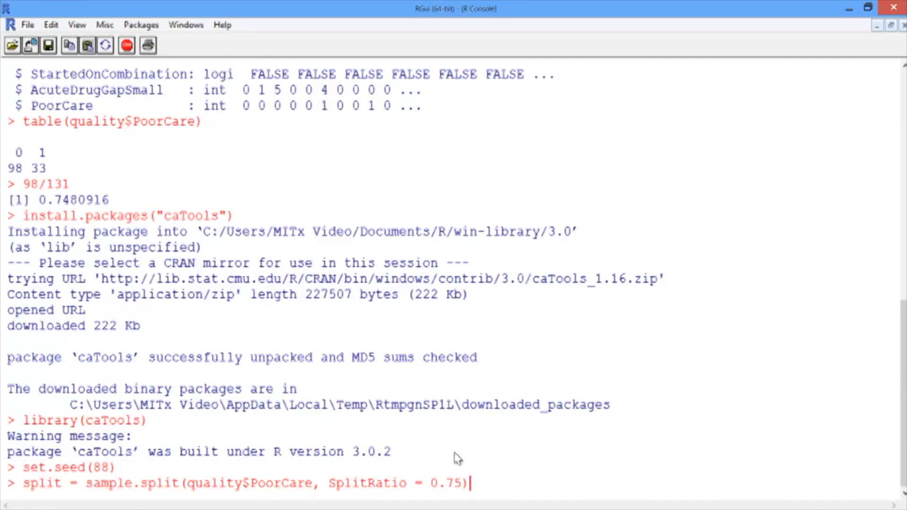
key("Return")
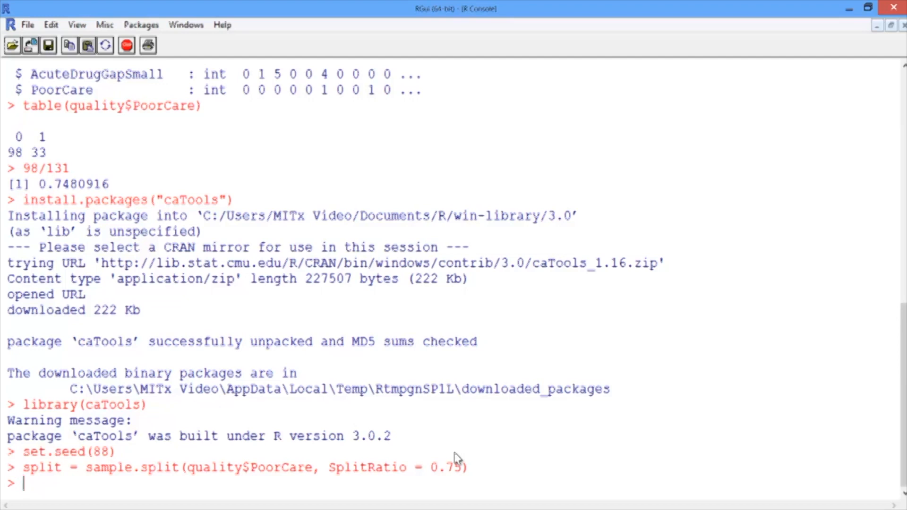
Step: Print the split vector's TRUE/FALSE values for all 131 observations
type("split")
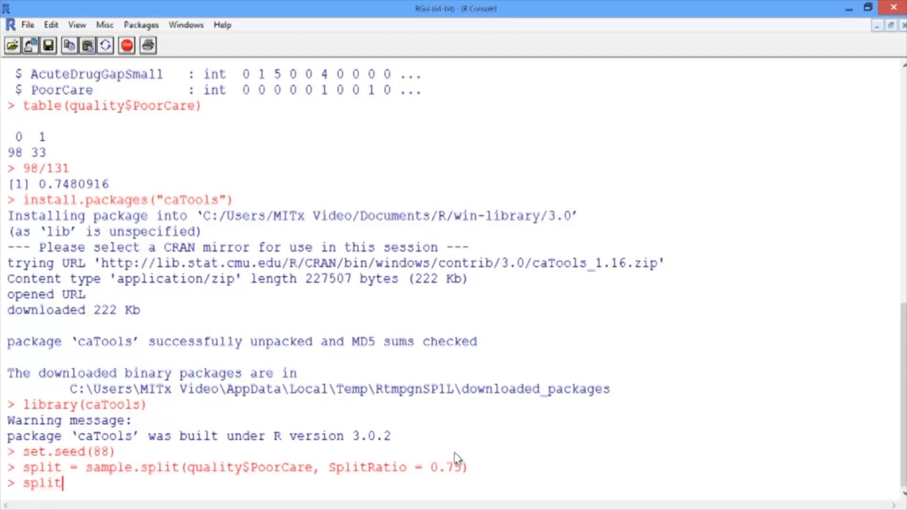
key("Return")
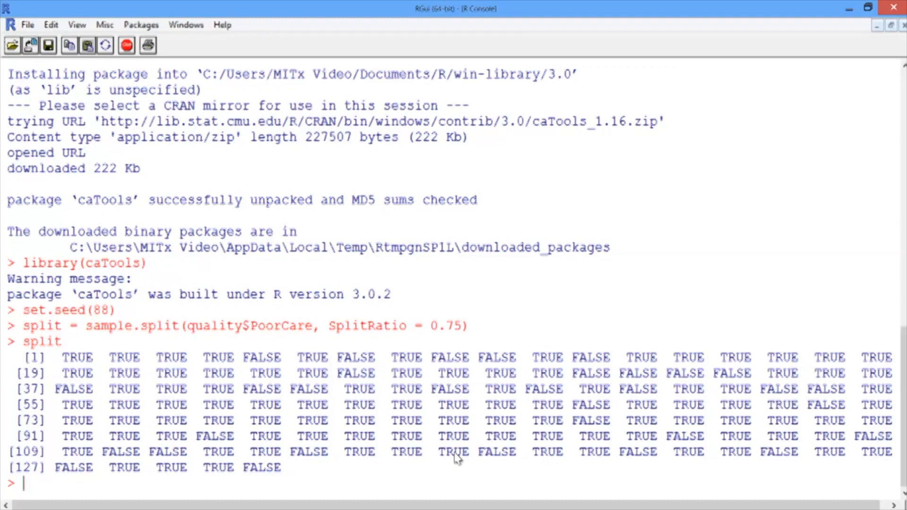
Step: Create qualityTrain as the subset of quality where split is TRUE
type("qualityT")
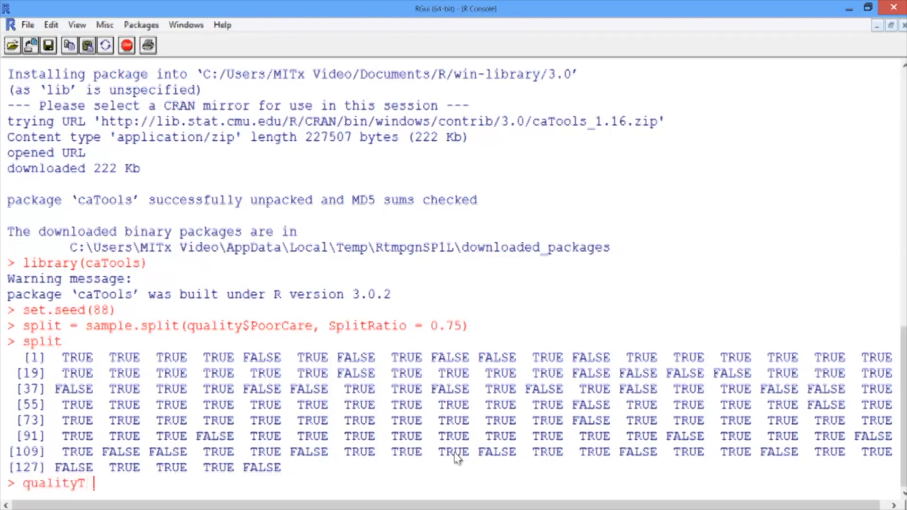
type("rain = s")
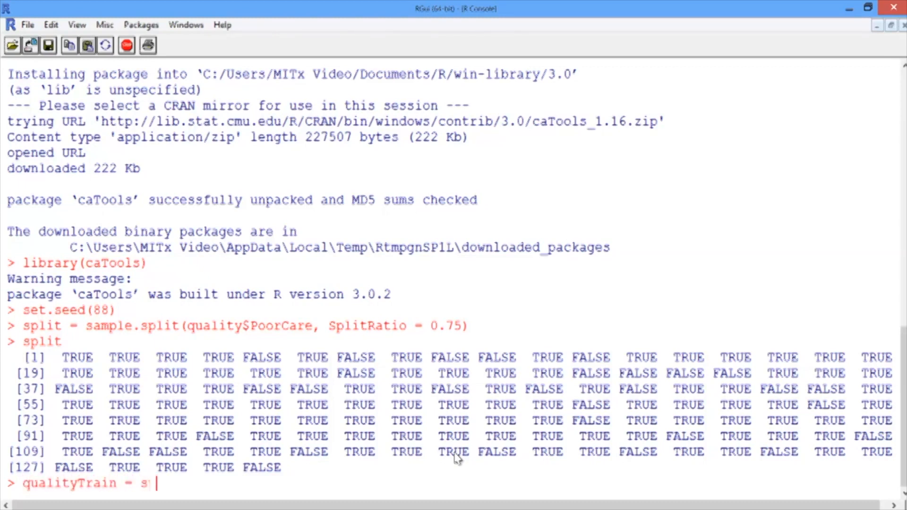
type("ubset(qual")
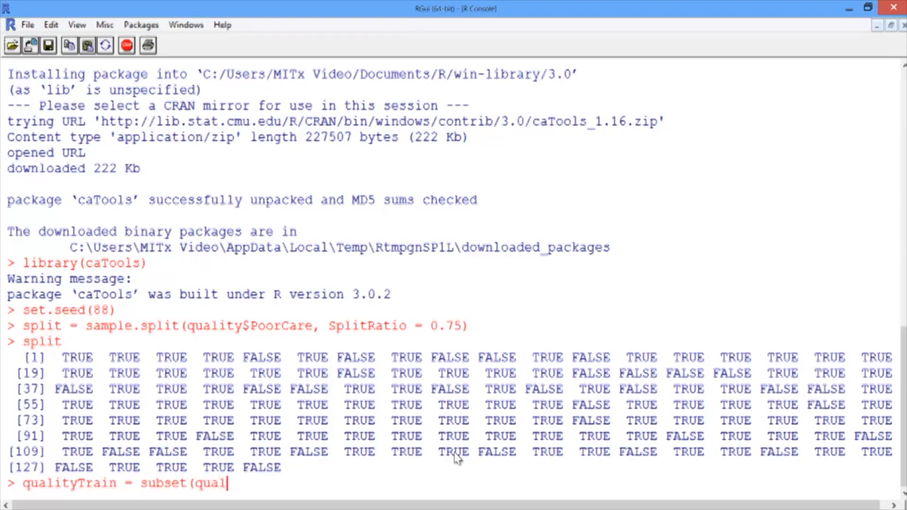
type("ity,")
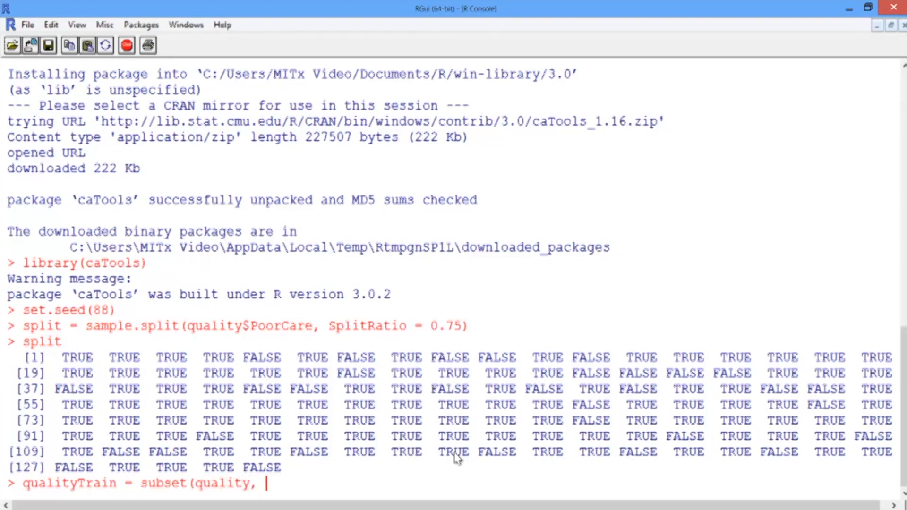
type("split ==")
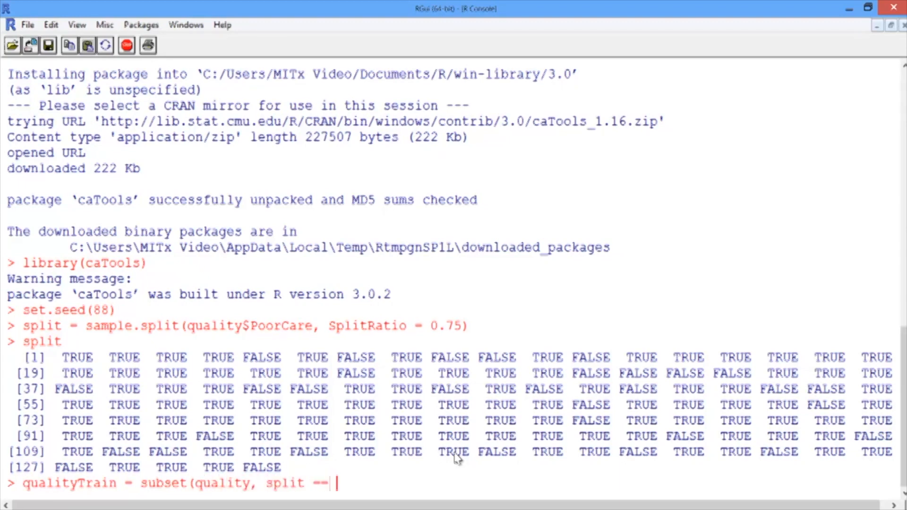
key("Return")
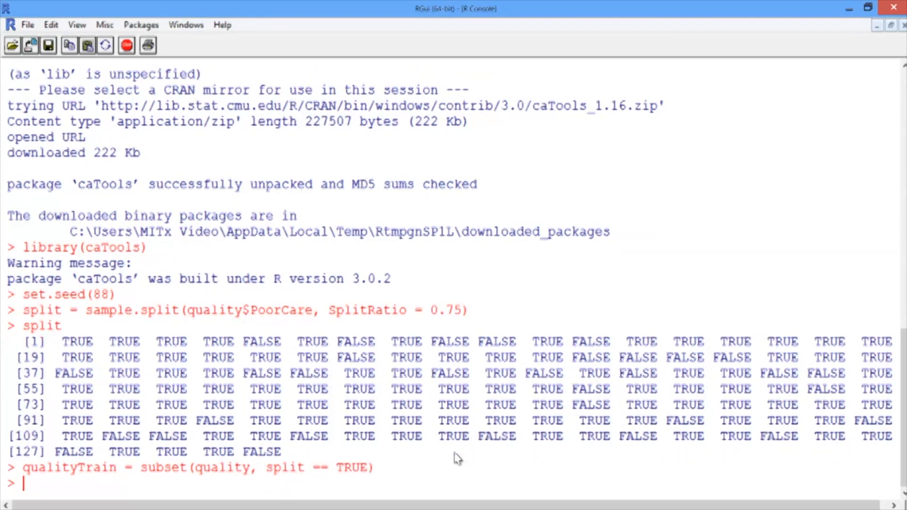
Step: Create qualityTest as the subset of quality where split == FALSE
type("qualityT")
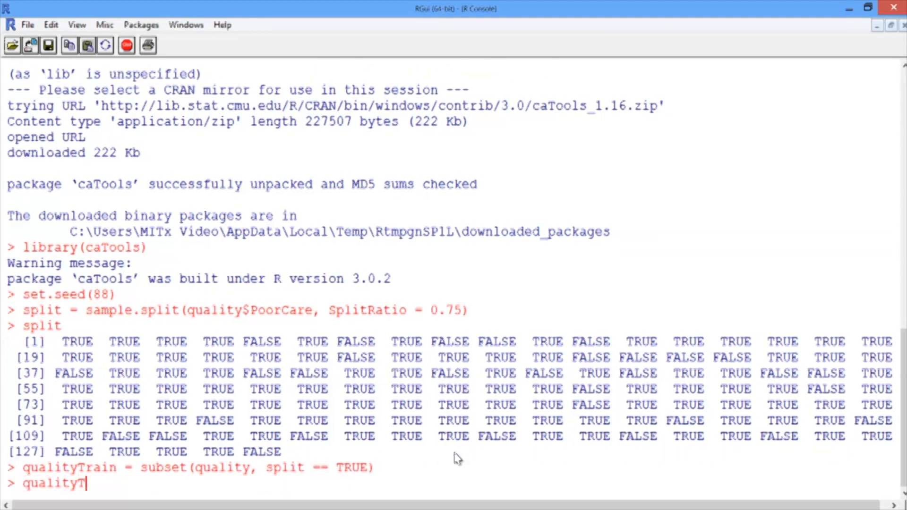
type("est = subse")
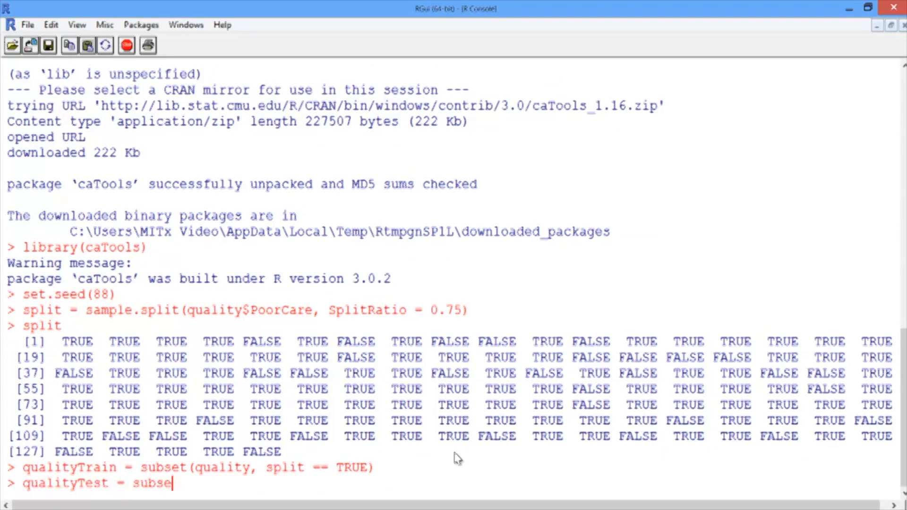
type("t(quali")
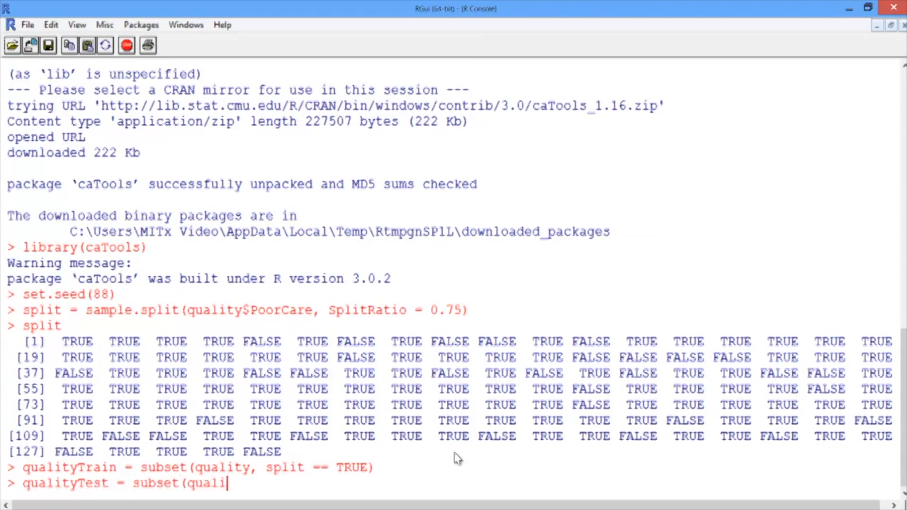
type("ty,")
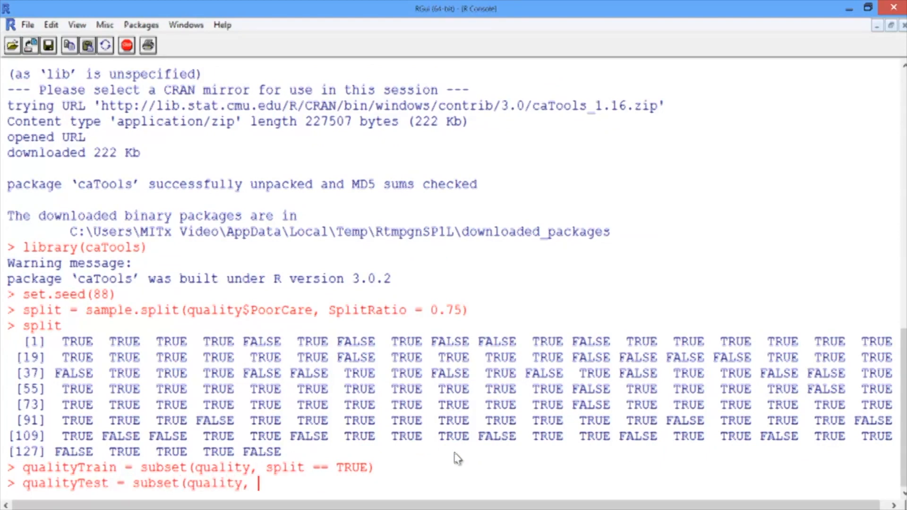
type("split =")
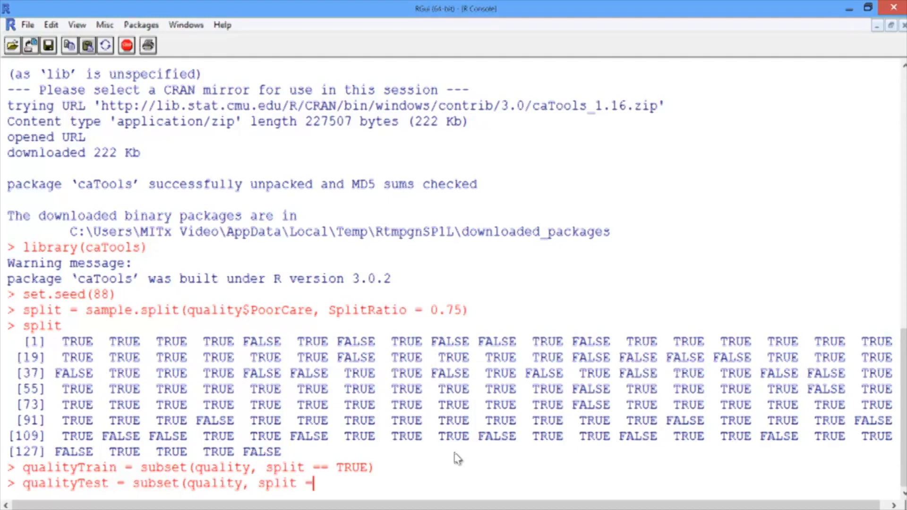
type("= FALSE)")
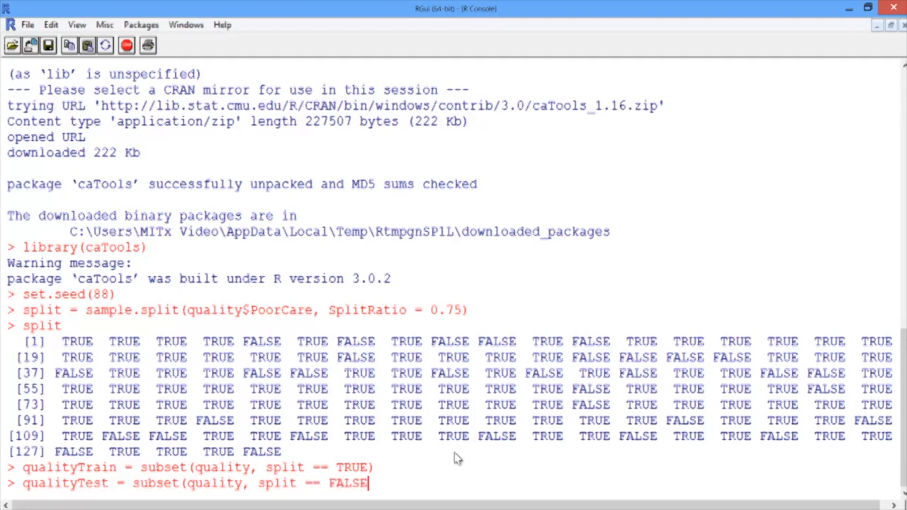
type("nro")
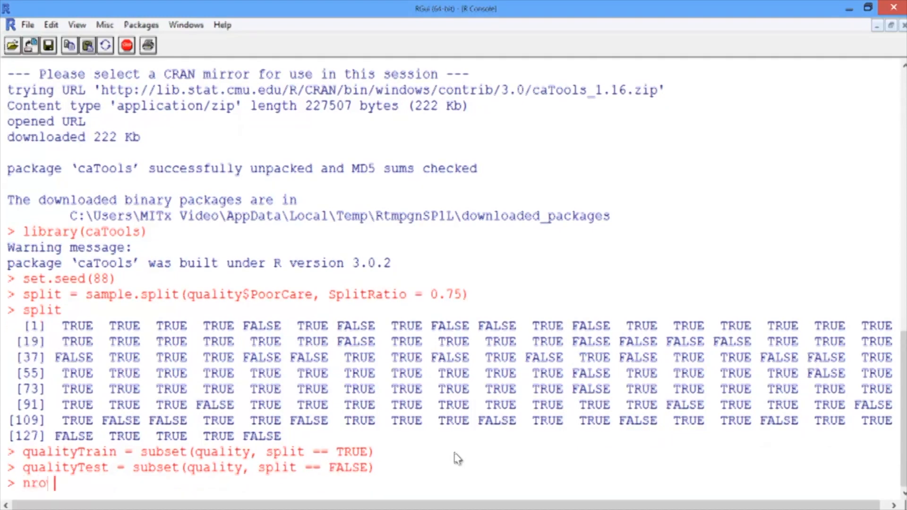
Step: Count rows with nrow: qualityTrain has 99, qualityTest has 32
type("w(quality")
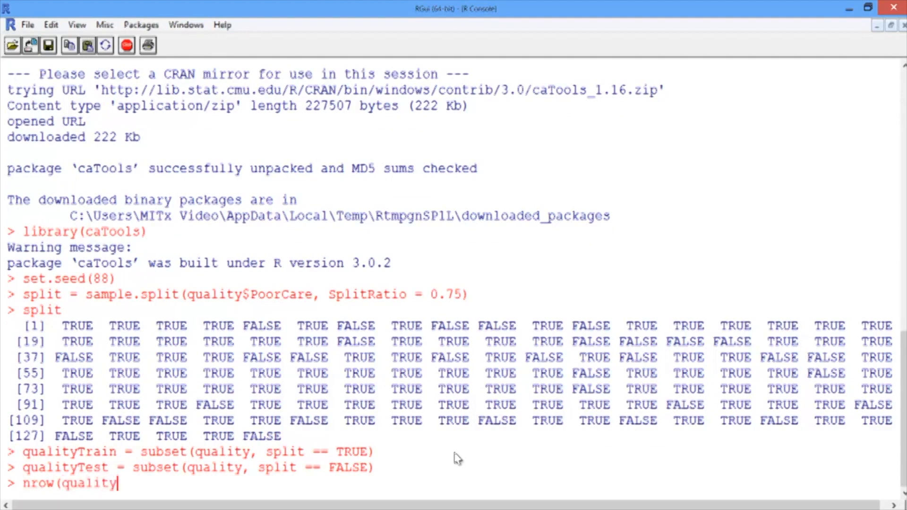
key("Return")
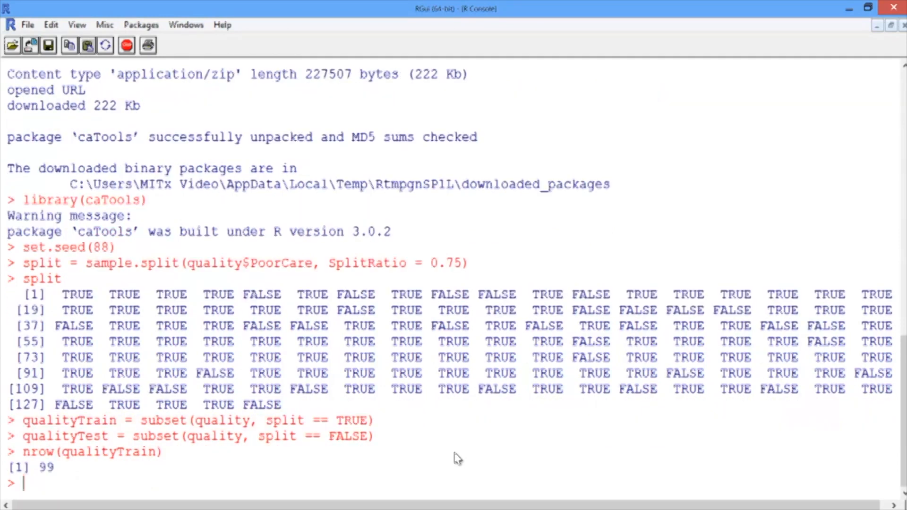
type("nrow(qua")
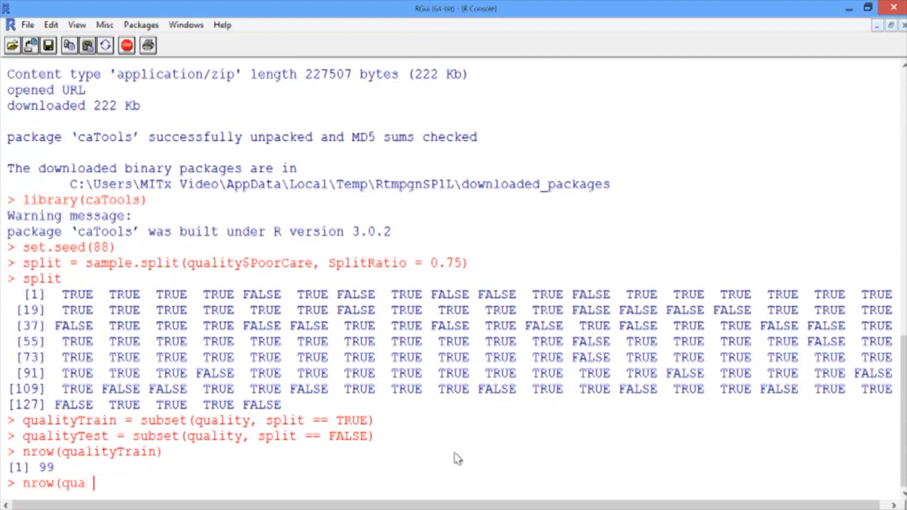
type("lityTest)")
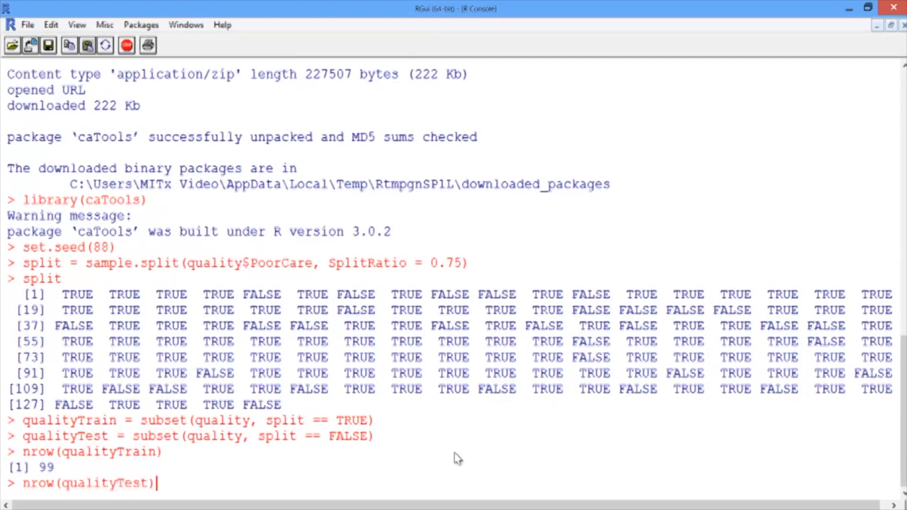
key("Return")
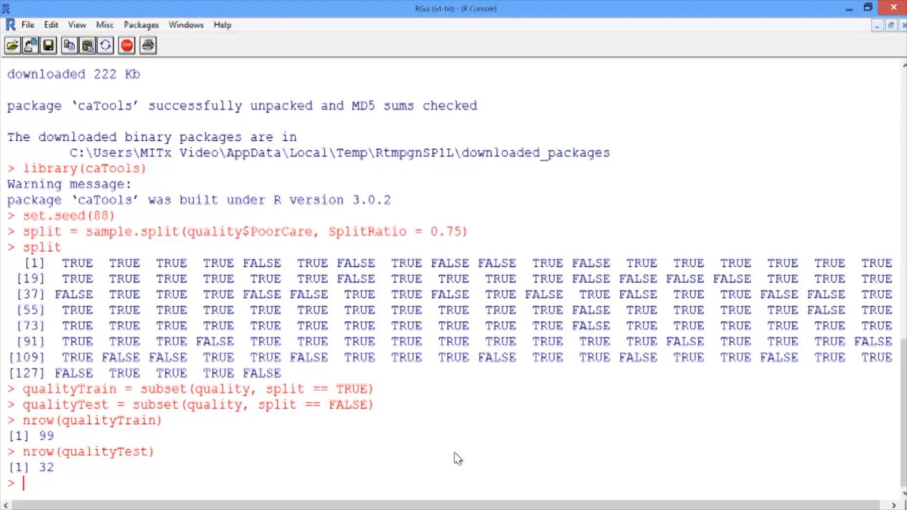
Step: Fit QualityLog = glm(PoorCare ~ OfficeVisits + Narcotics, data=qualityTrain, family=binomial)
type("QualityLog")
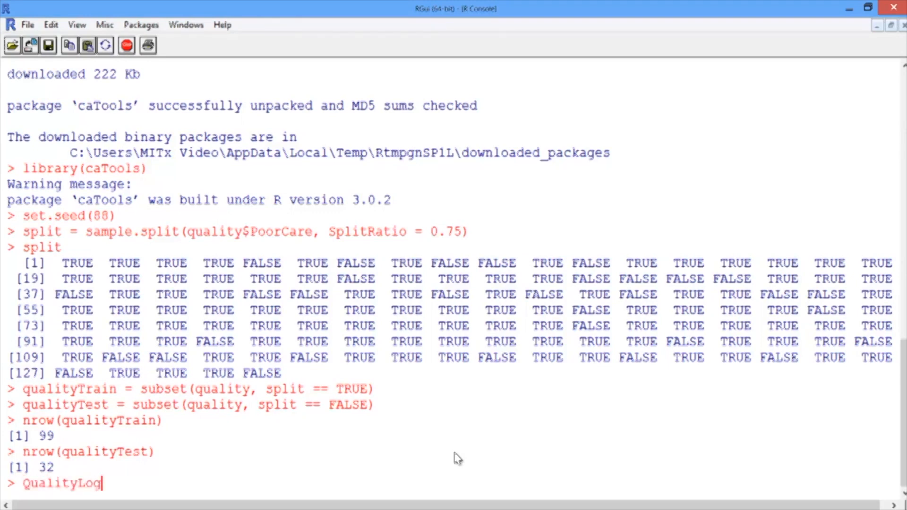
type("= glm")
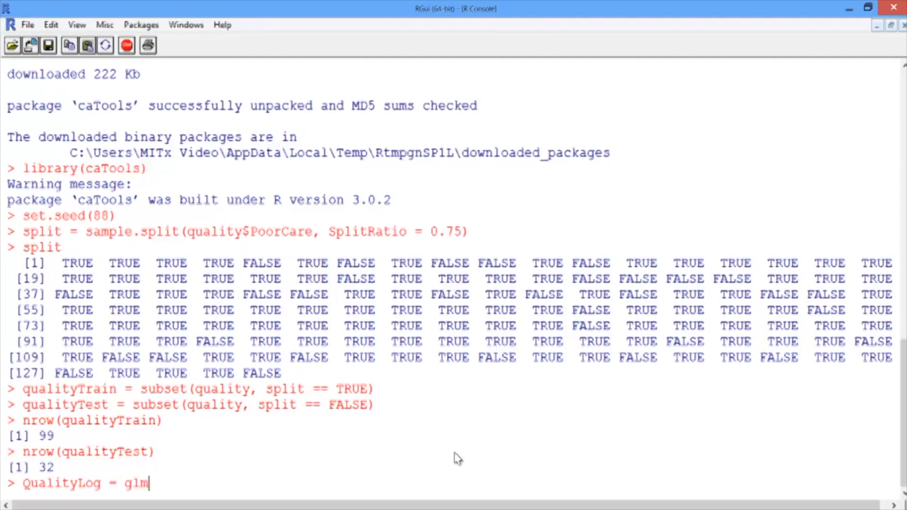
type("(")
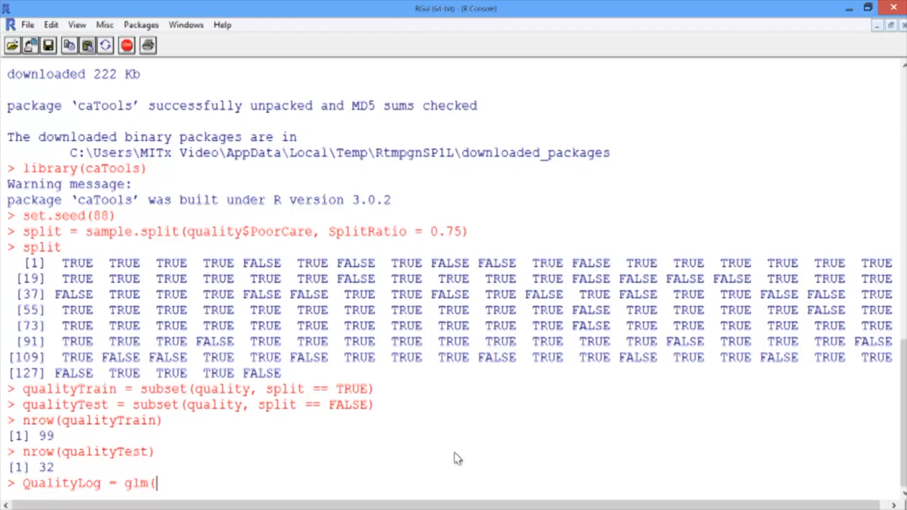
type("Po")
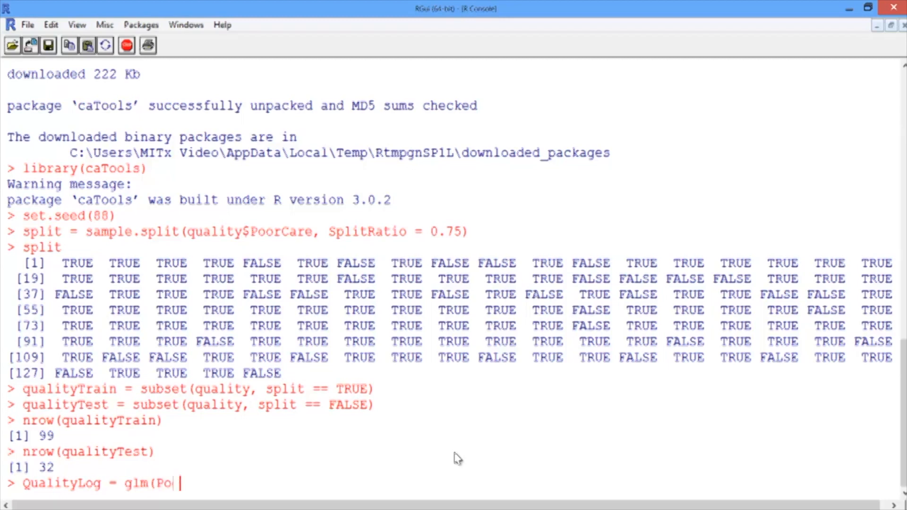
type("orCare")
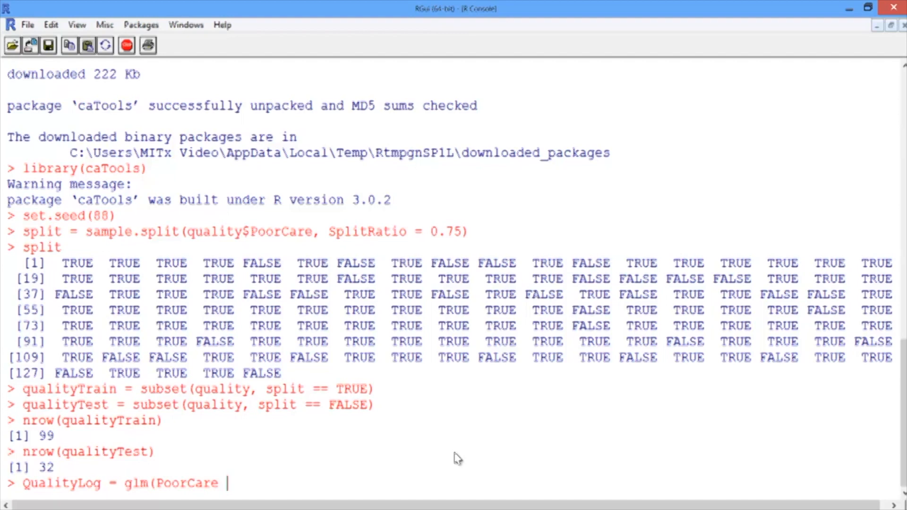
type("~")
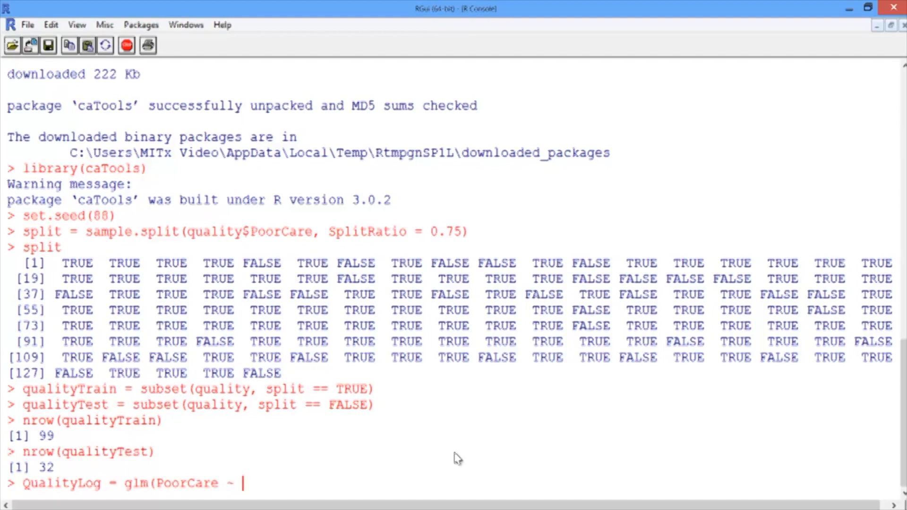
type("O")
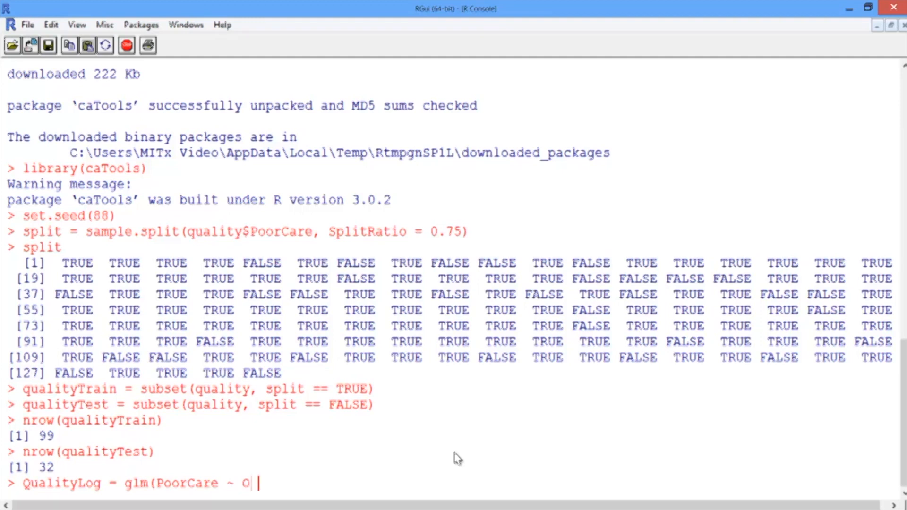
type("fficeVisits")
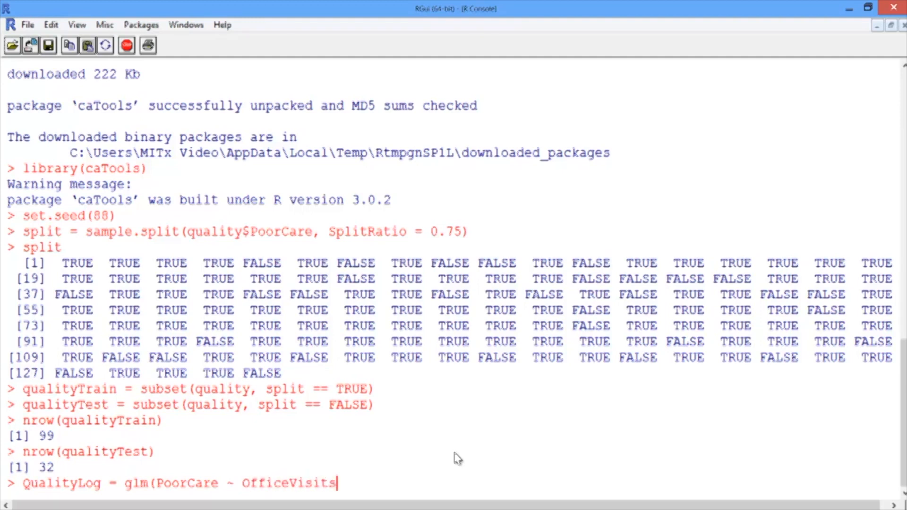
type("+ Narcotics,")
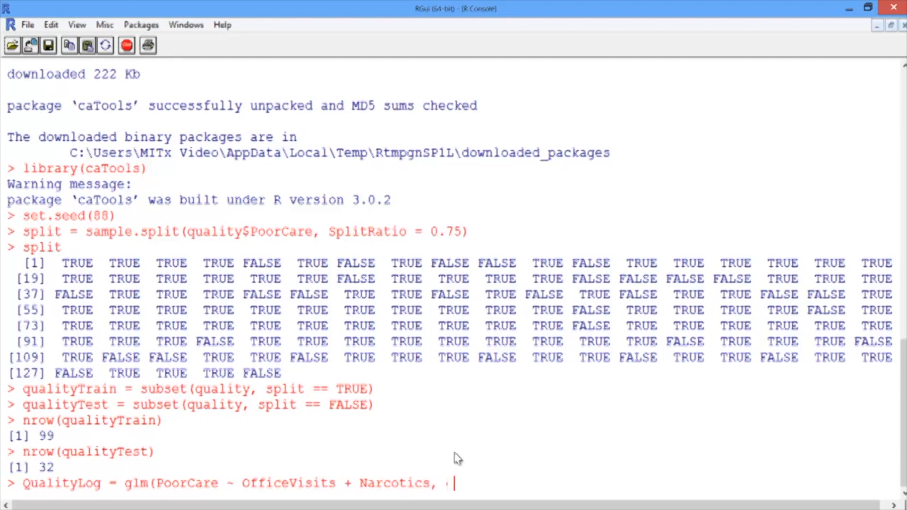
type("data=")
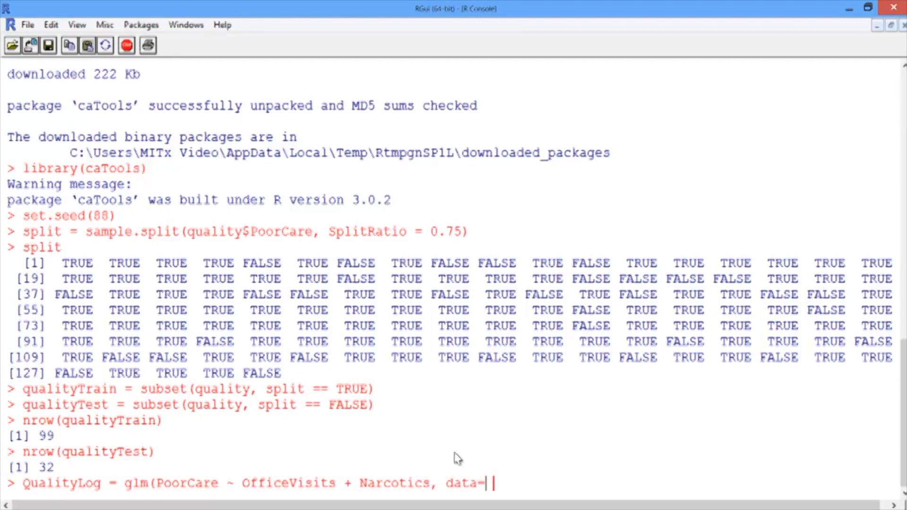
type("qualityTrain")
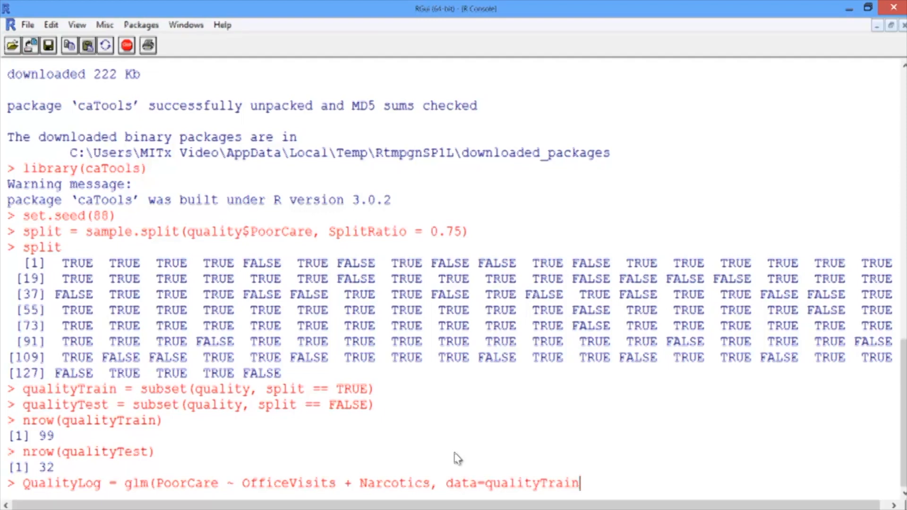
type(",")
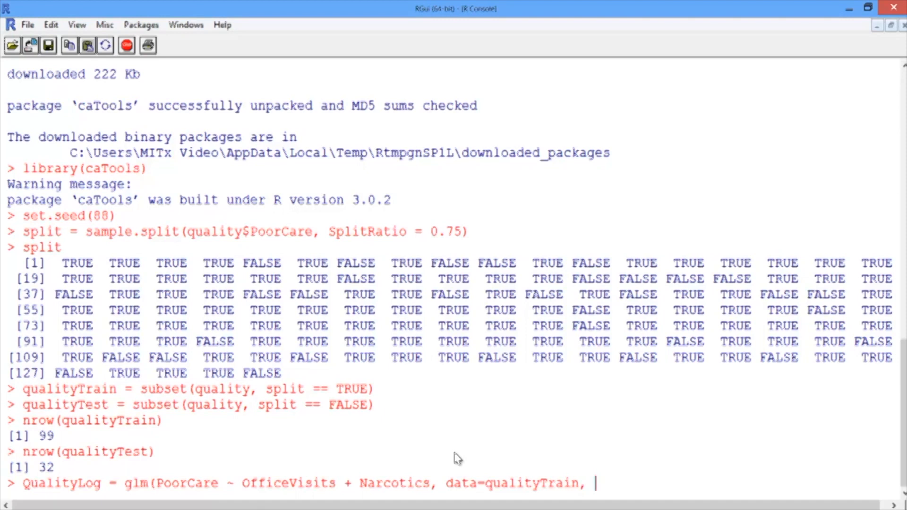
type("amil")
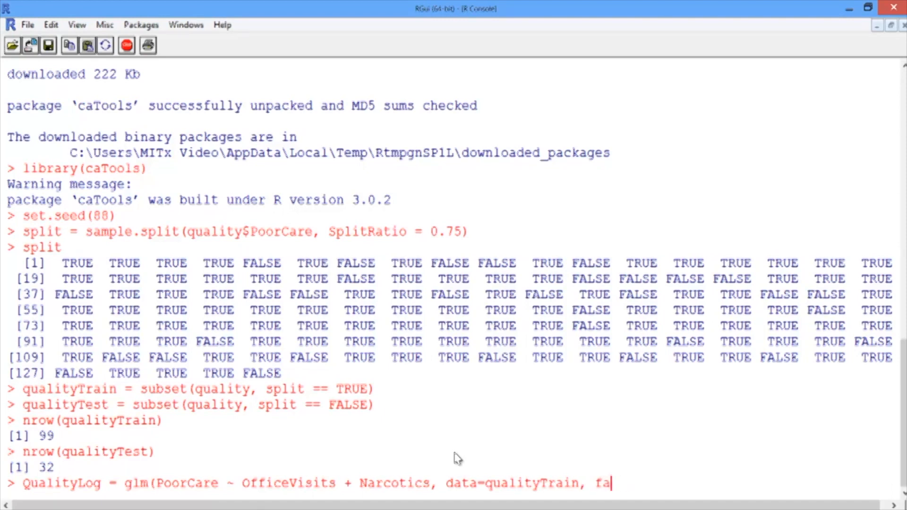
type("mily=binom")
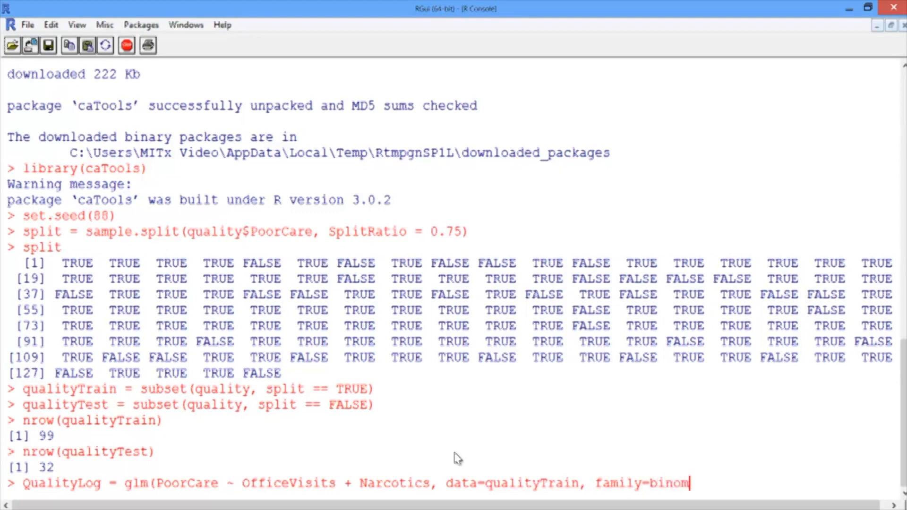
type("ial)")
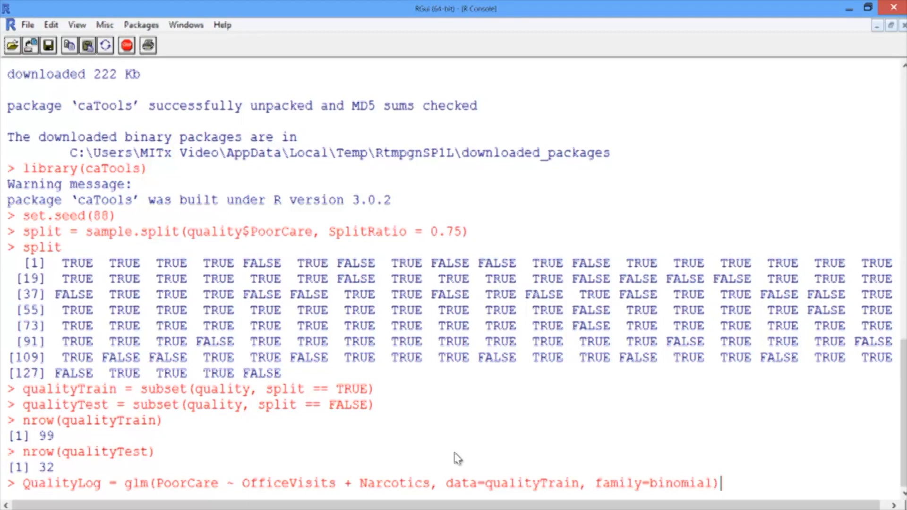
key("Return")
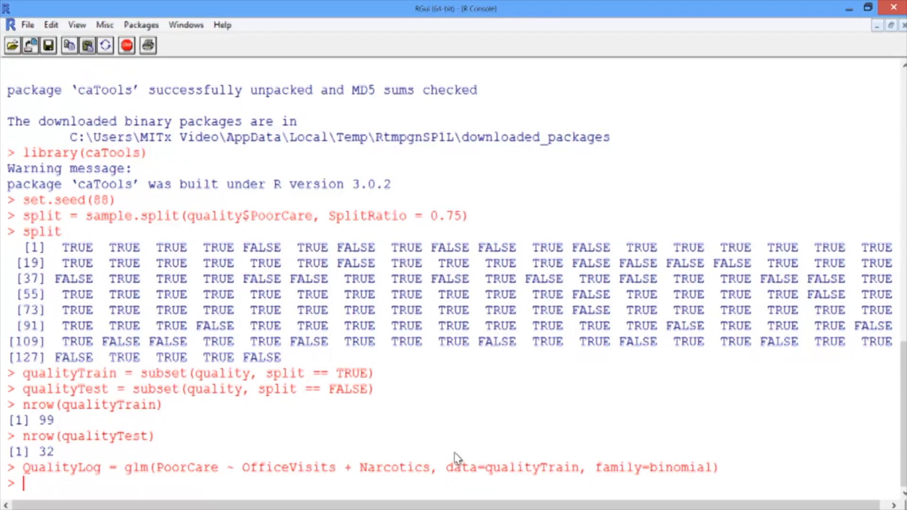
Step: Show summary(QualityLog), with AIC 95.127
type("sum")
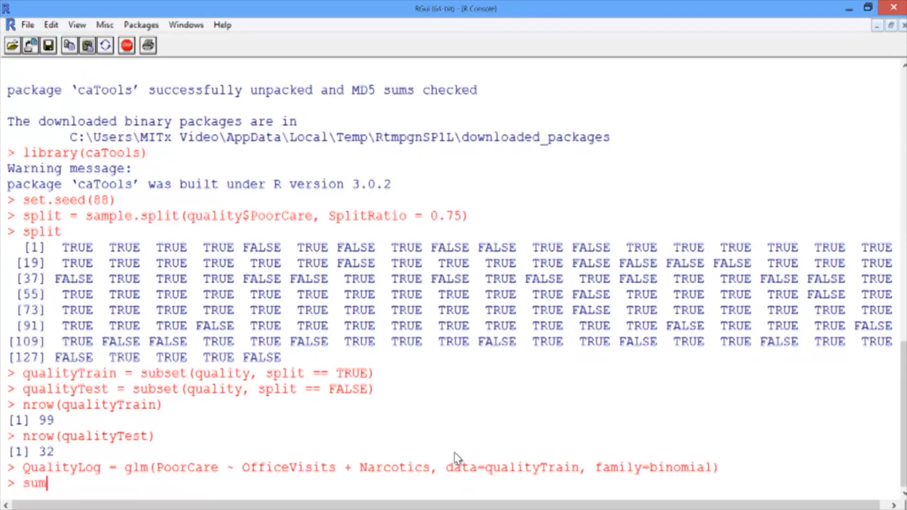
type("mary(Qual")
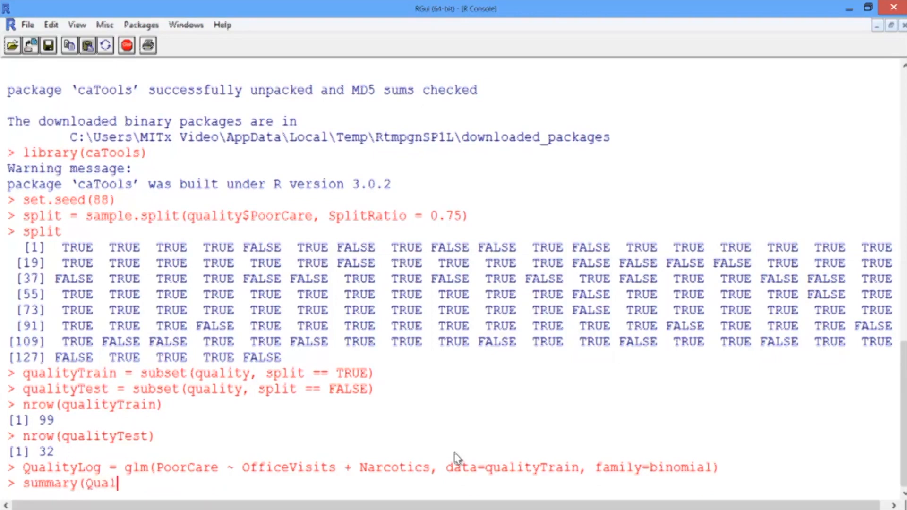
key("Return")
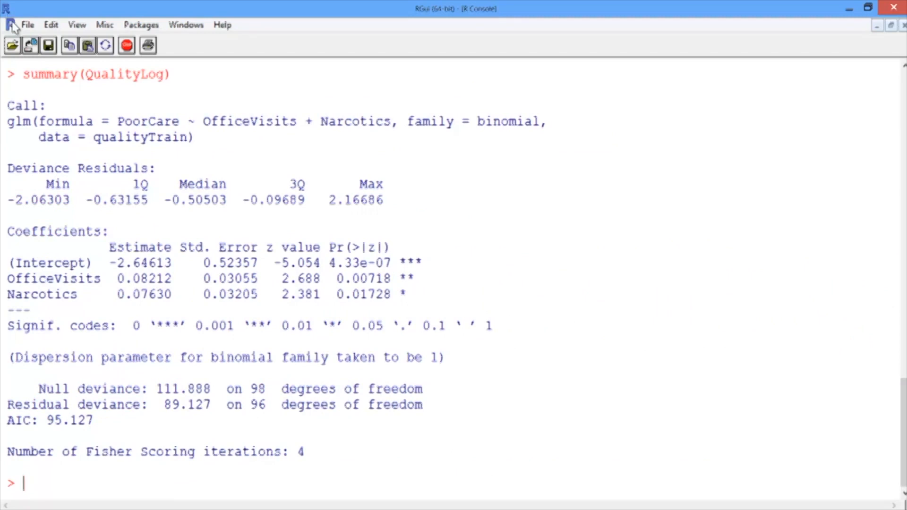
mouse_move(197, 211)
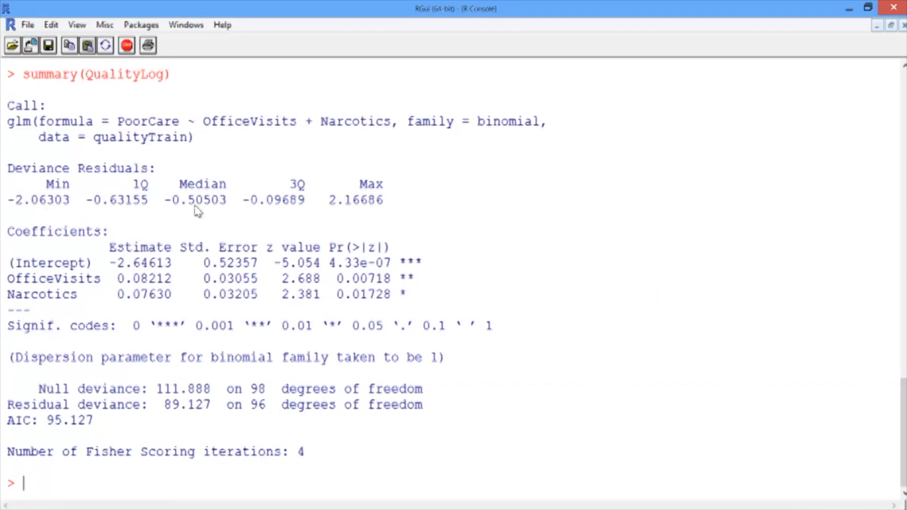
mouse_move(168, 250)
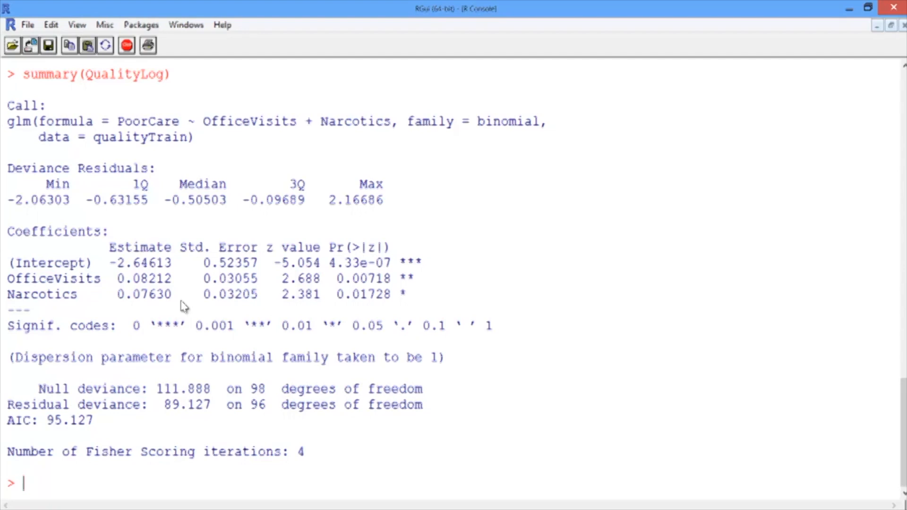
mouse_move(427, 309)
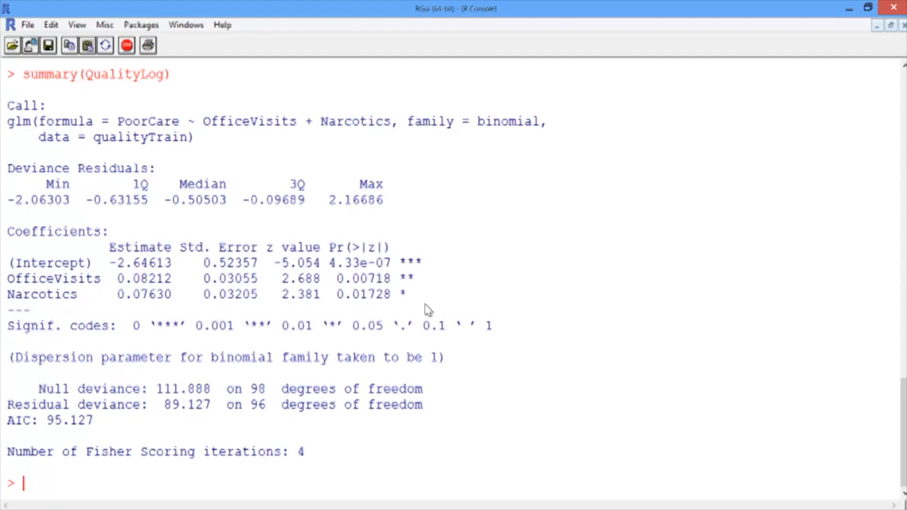
mouse_move(427, 292)
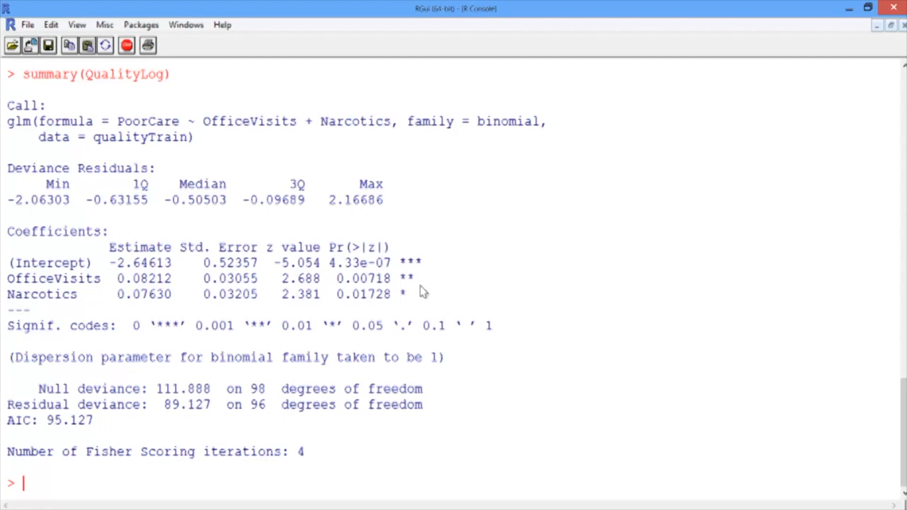
mouse_move(36, 451)
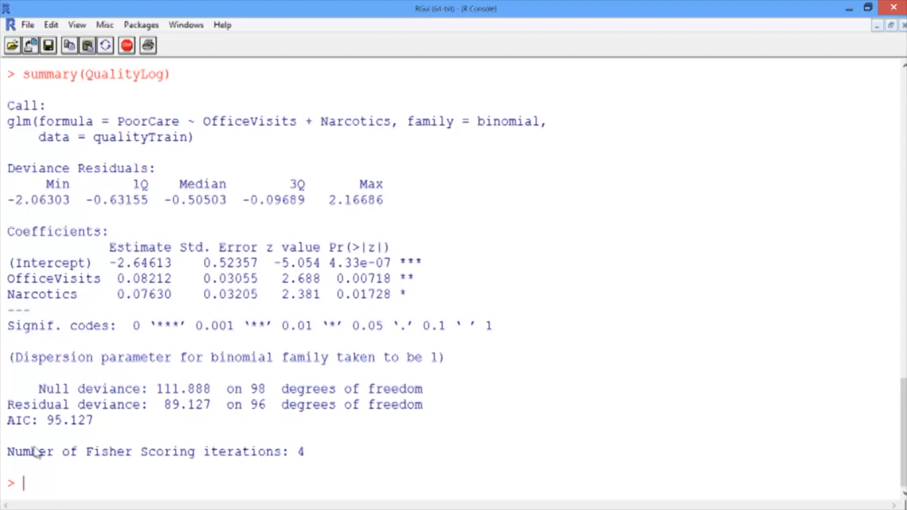
mouse_move(83, 435)
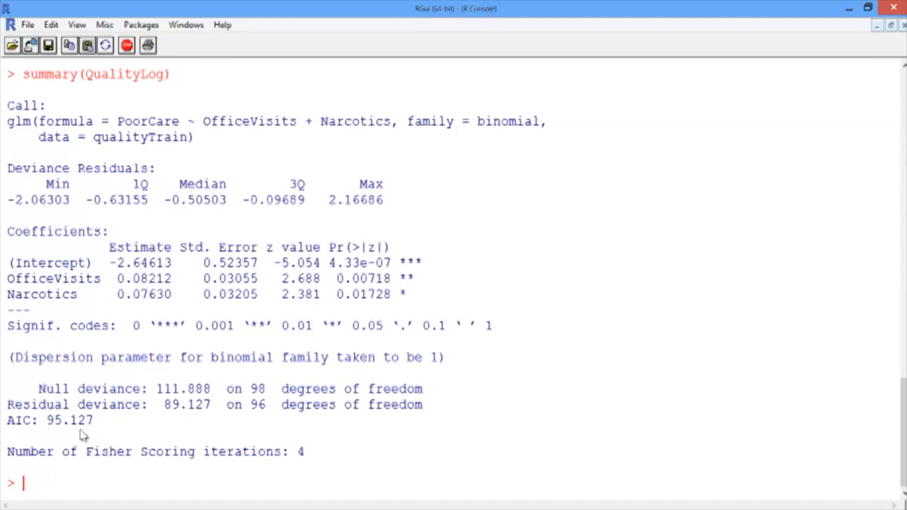
Step: Run predictTrain = predict(QualityLog, type="response") to store training-set predicted probabilities
type("predic")
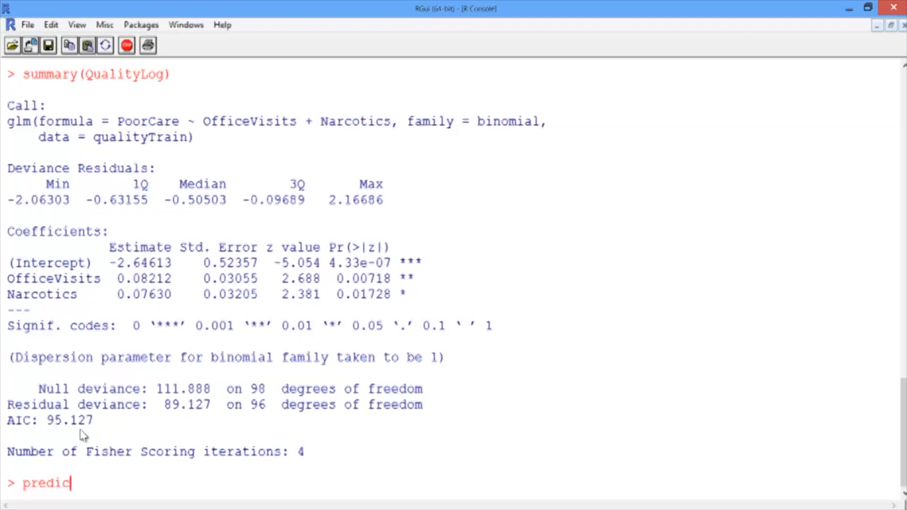
type("tTrain = pre")
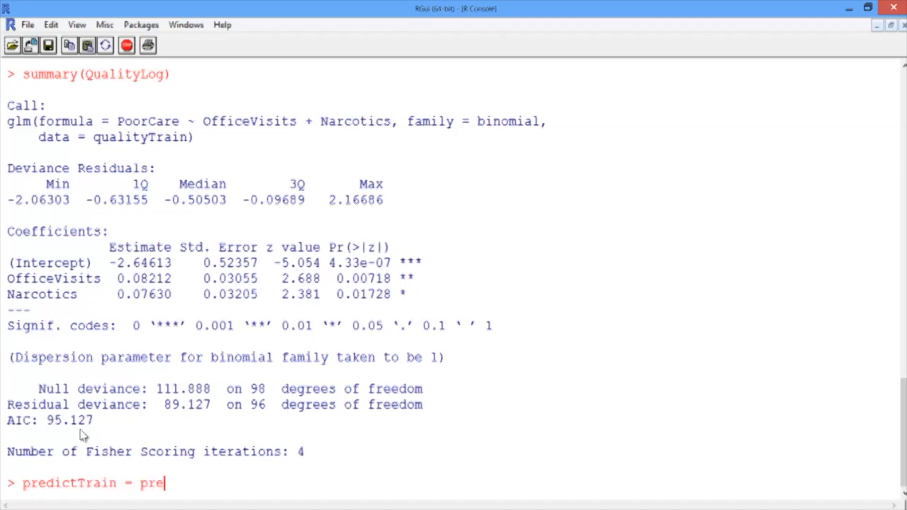
type("dict(")
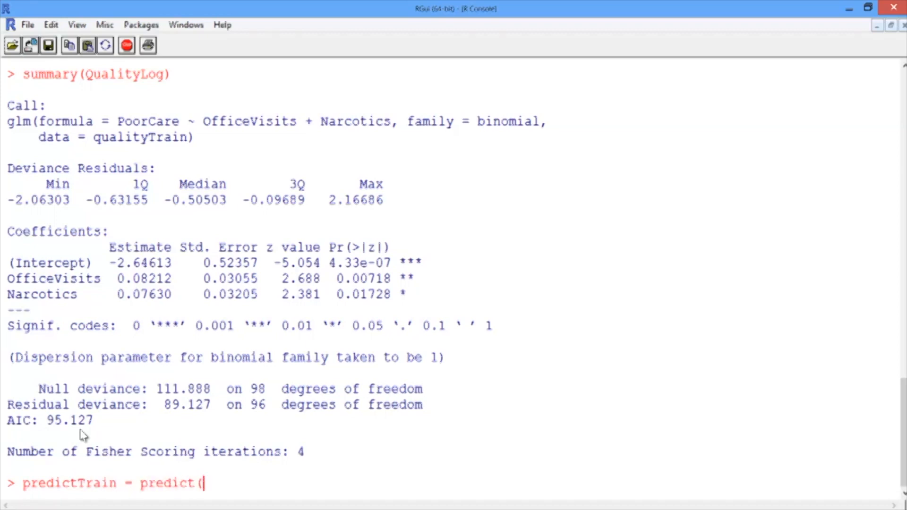
type("QualityLog")
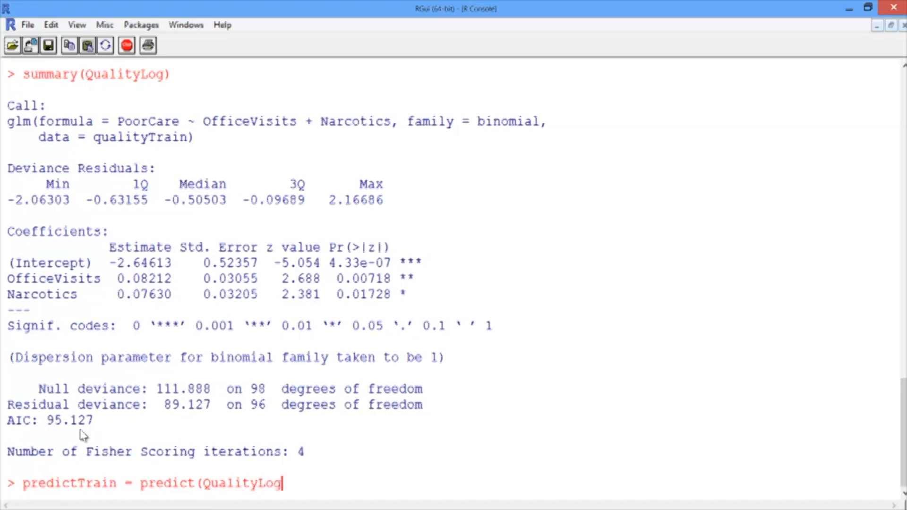
type(", tp")
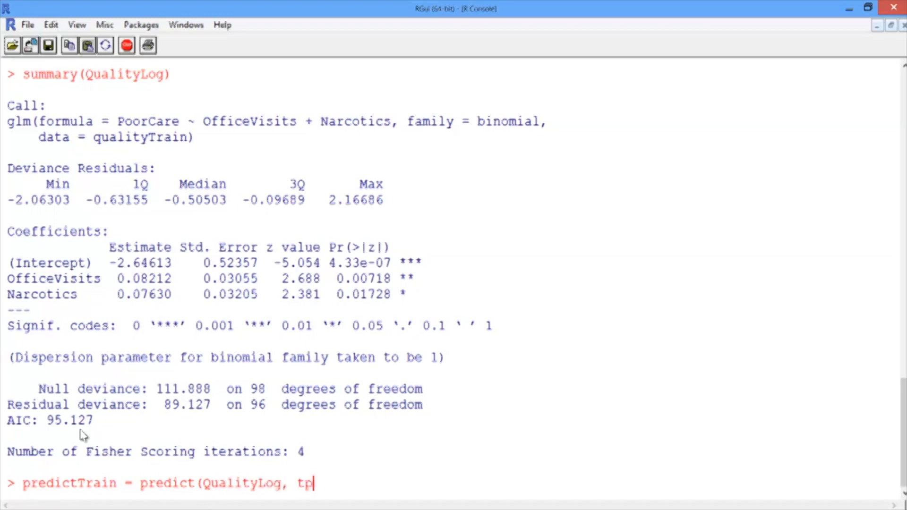
type("ype=")
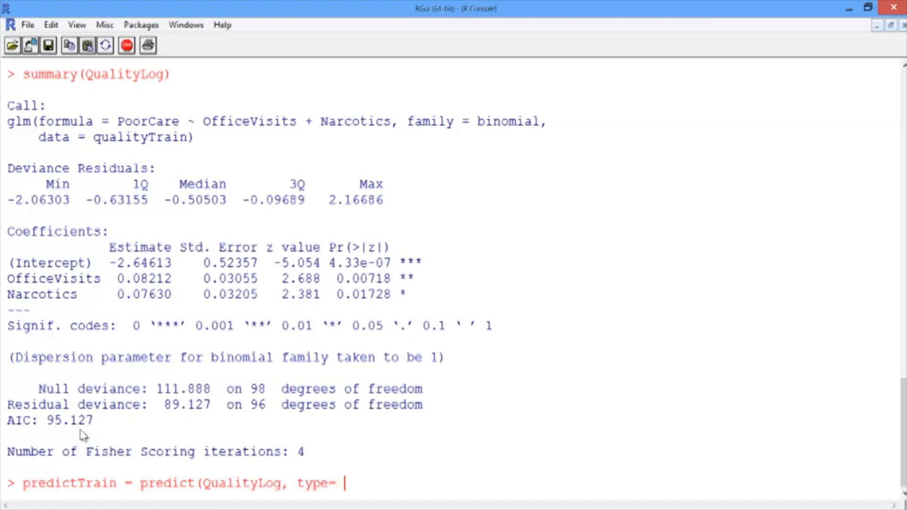
type("\"respo")
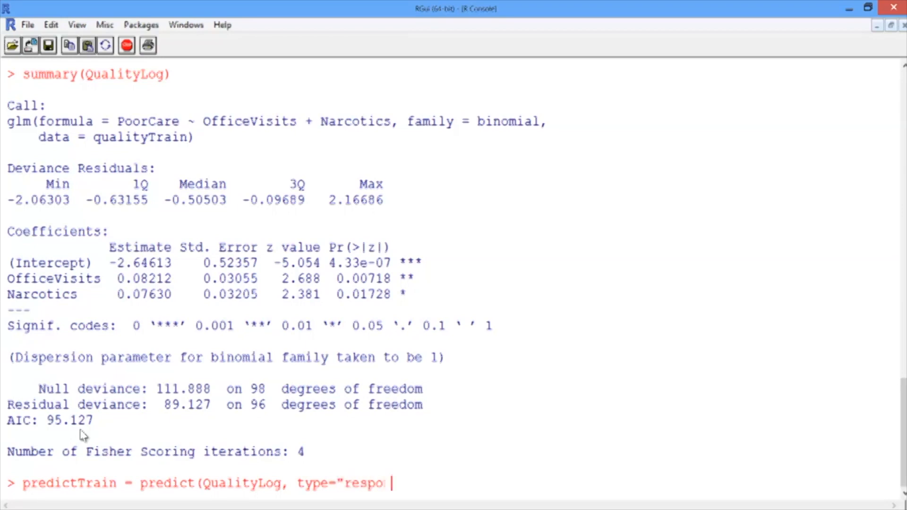
type("nse\")")
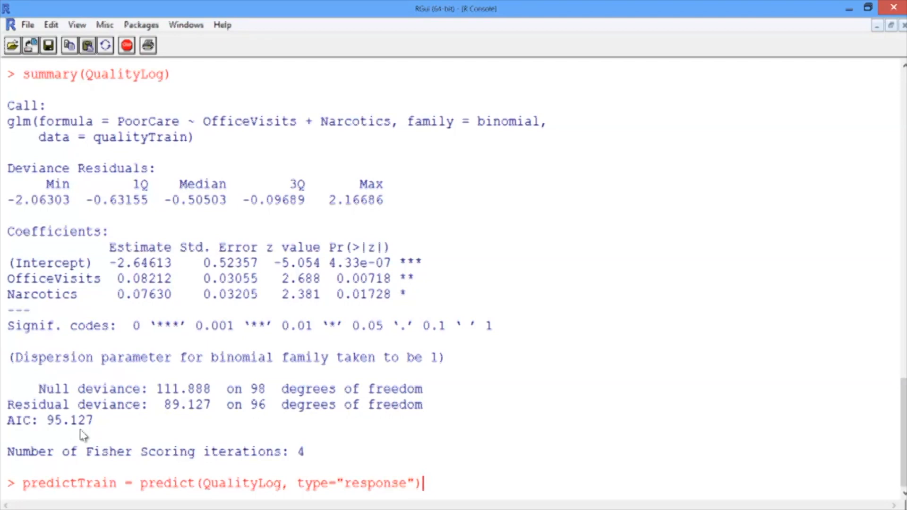
key("Return")
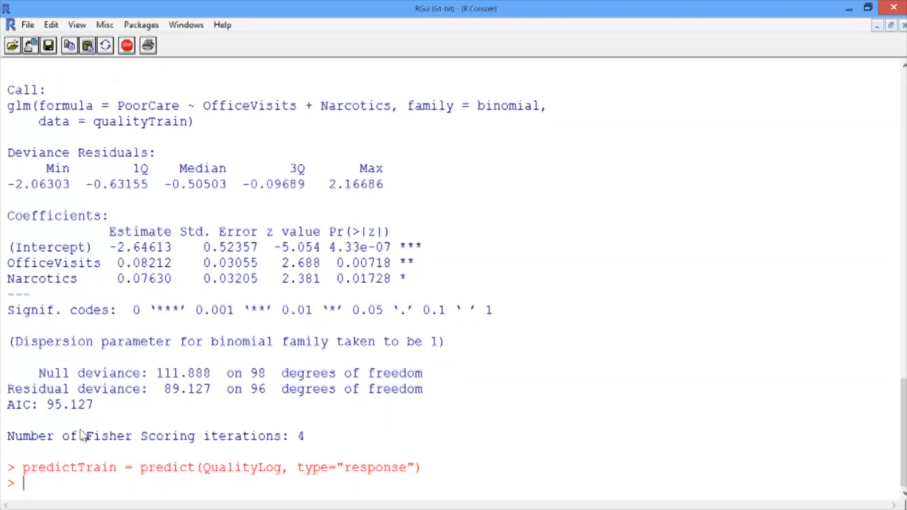
Step: Run summary(predictTrain), showing probabilities from 0.06623 to 0.98460 with mean 0.25250
type("summary")
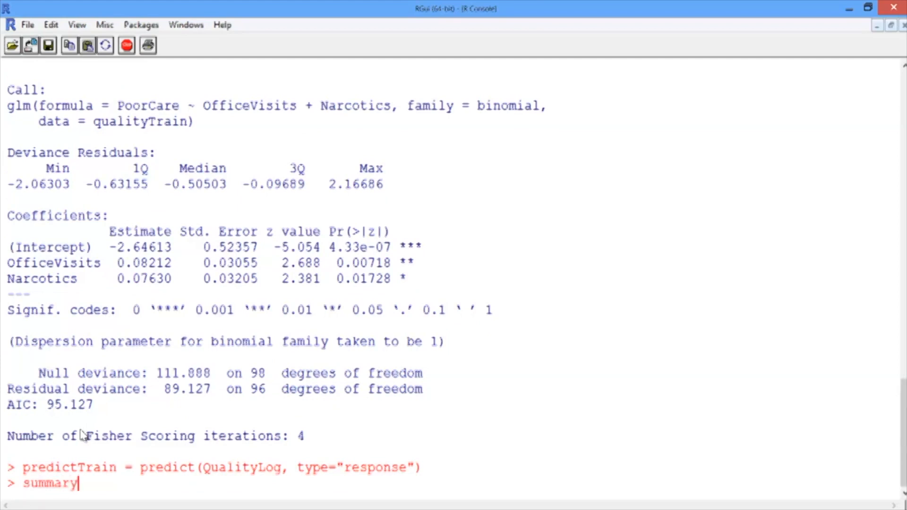
type("(predict")
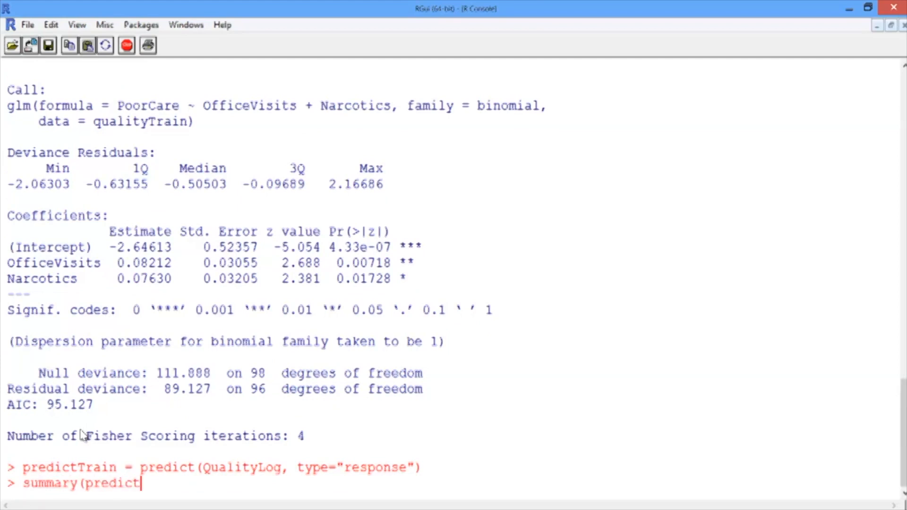
type("Train)")
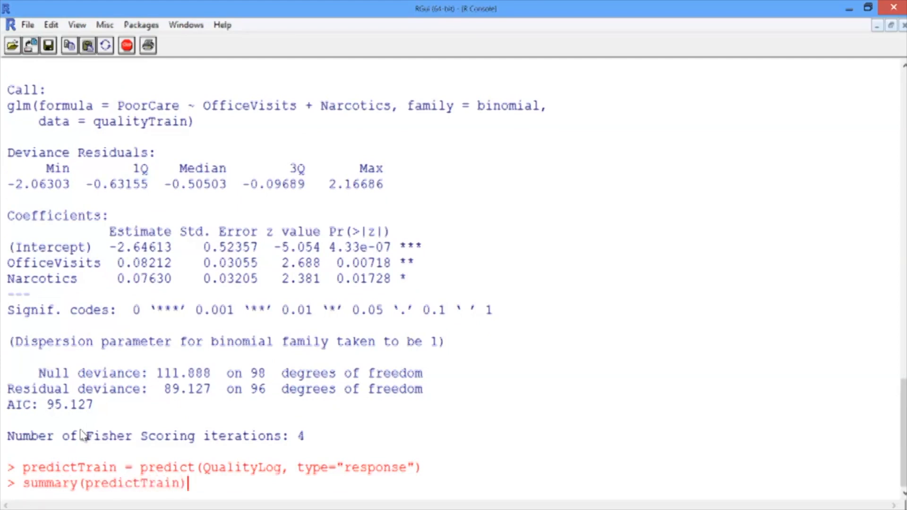
key("Return")
type("ta")
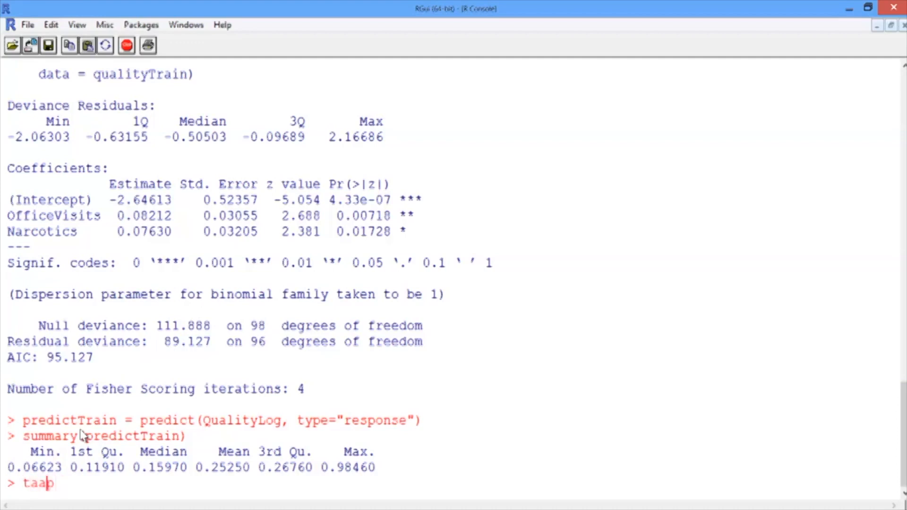
Step: Run tapply(predictTrain, qualityTrain$PoorCare, mean), giving 0.1894512 for good care and 0.4392246 for poor care
type("pply")
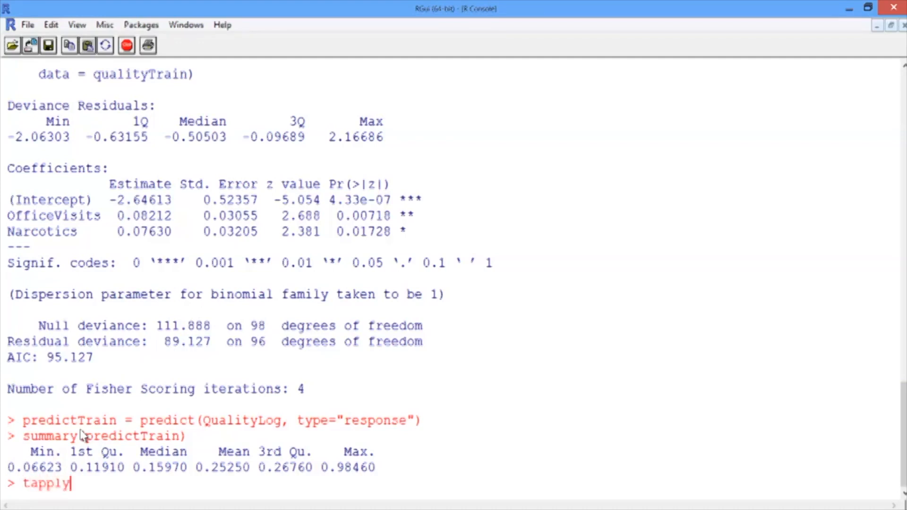
type("(predic")
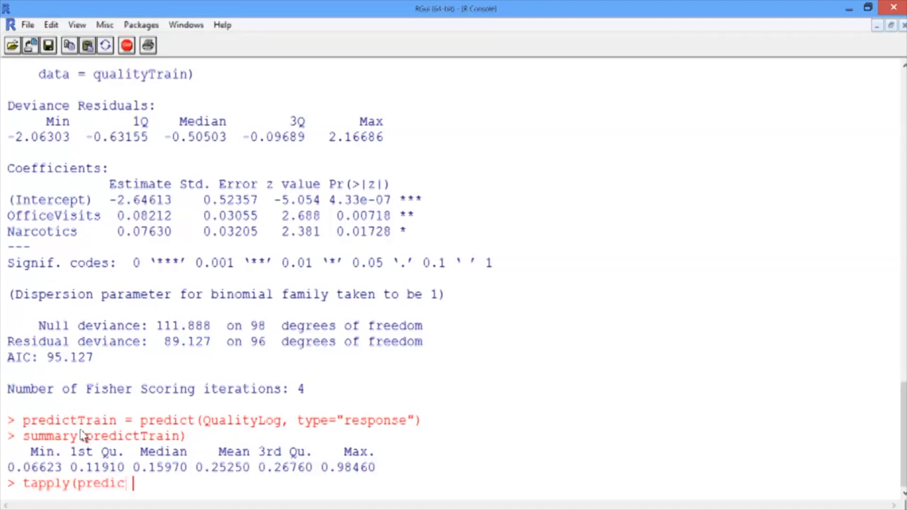
type("Train,")
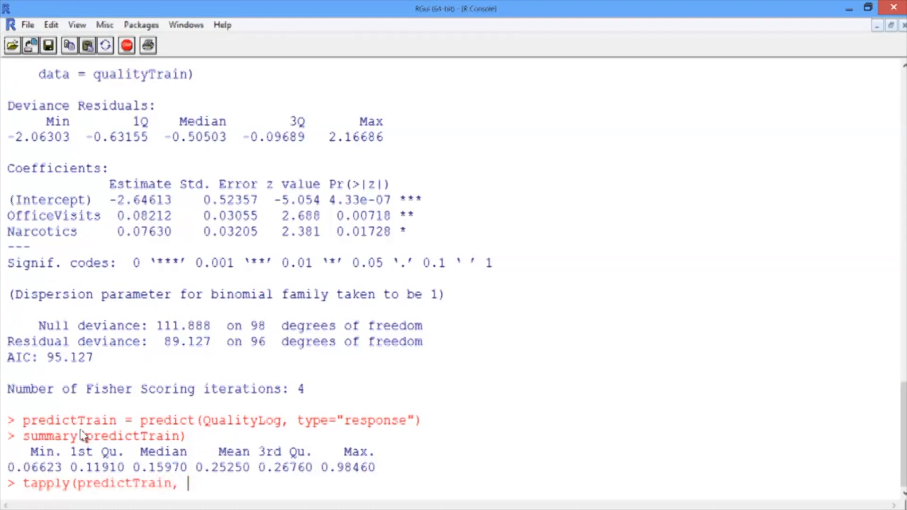
type("qualityTrai")
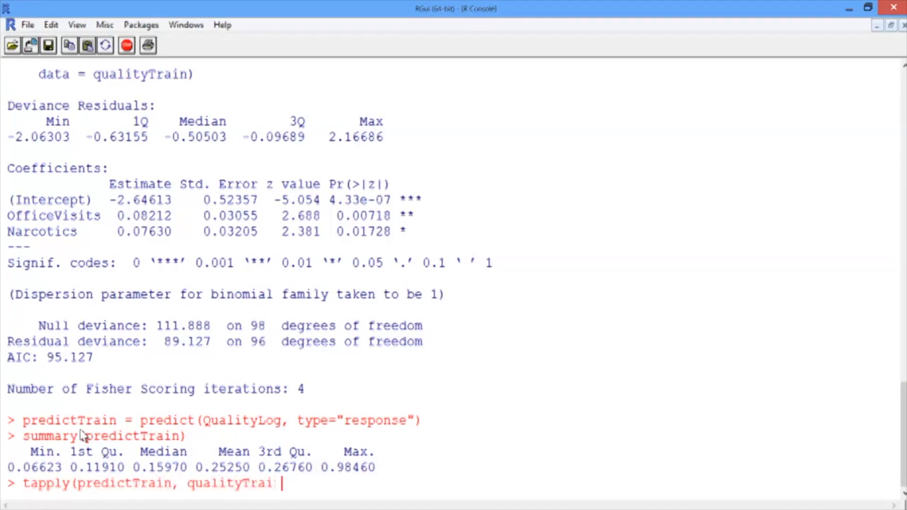
type("$PoorCare, mean")
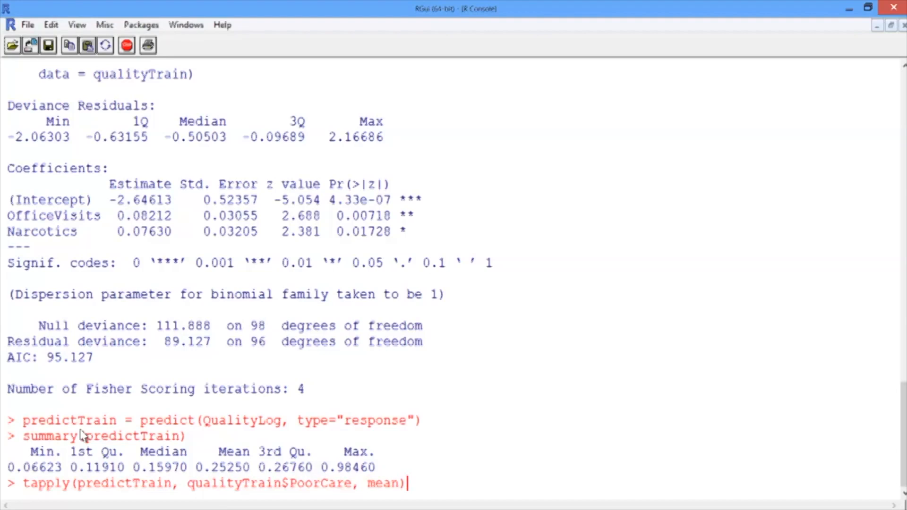
key("Return")
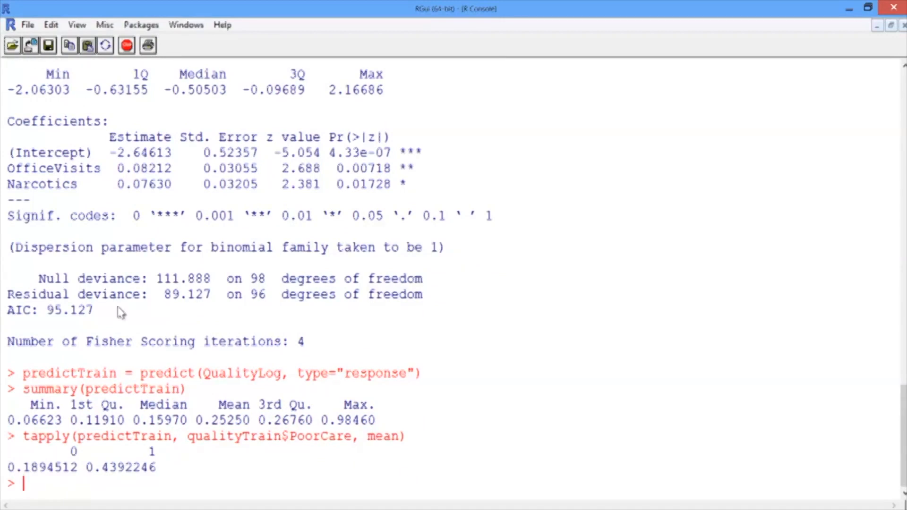
mouse_move(149, 469)
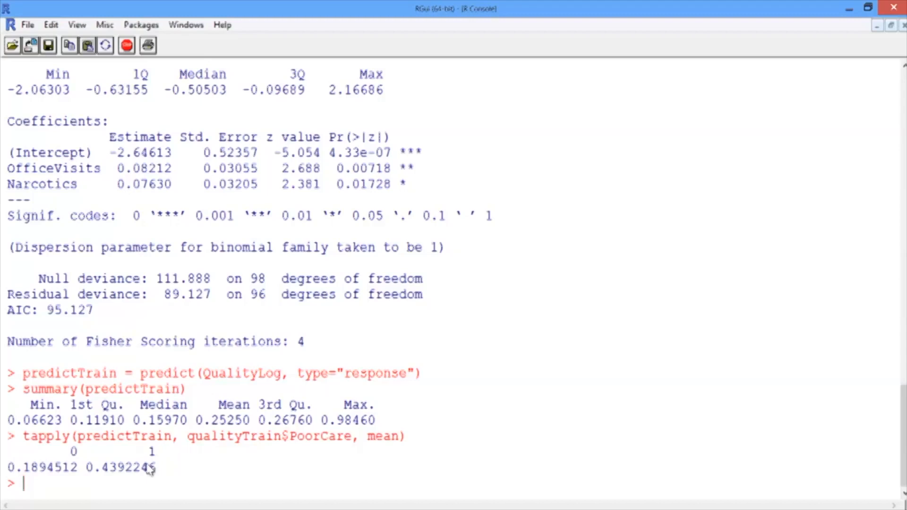
mouse_move(75, 482)
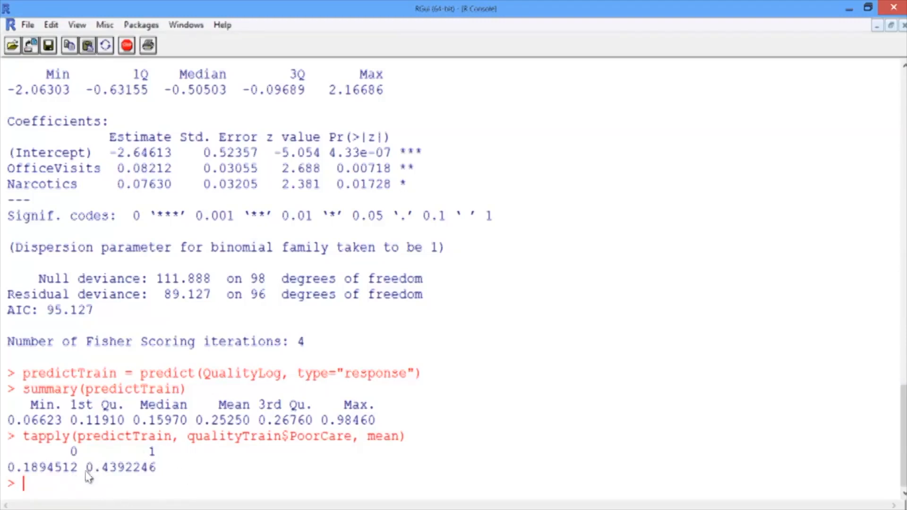
mouse_move(186, 473)
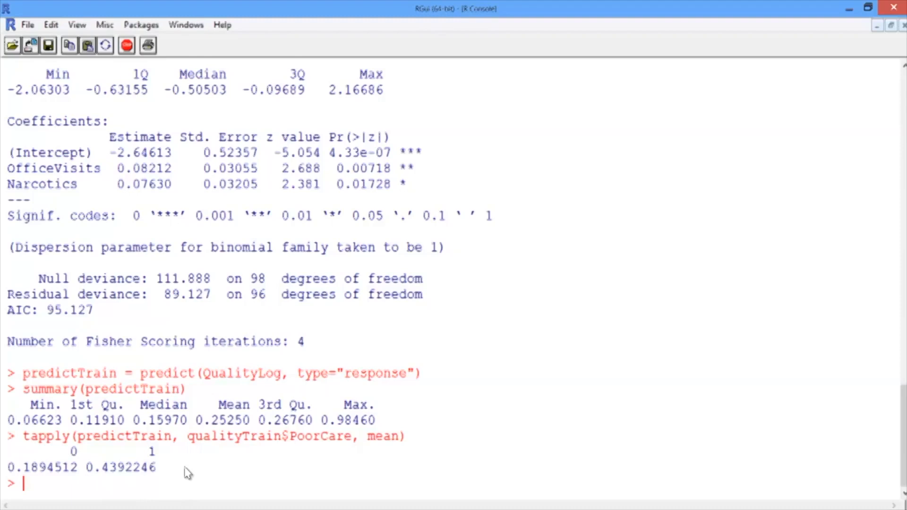